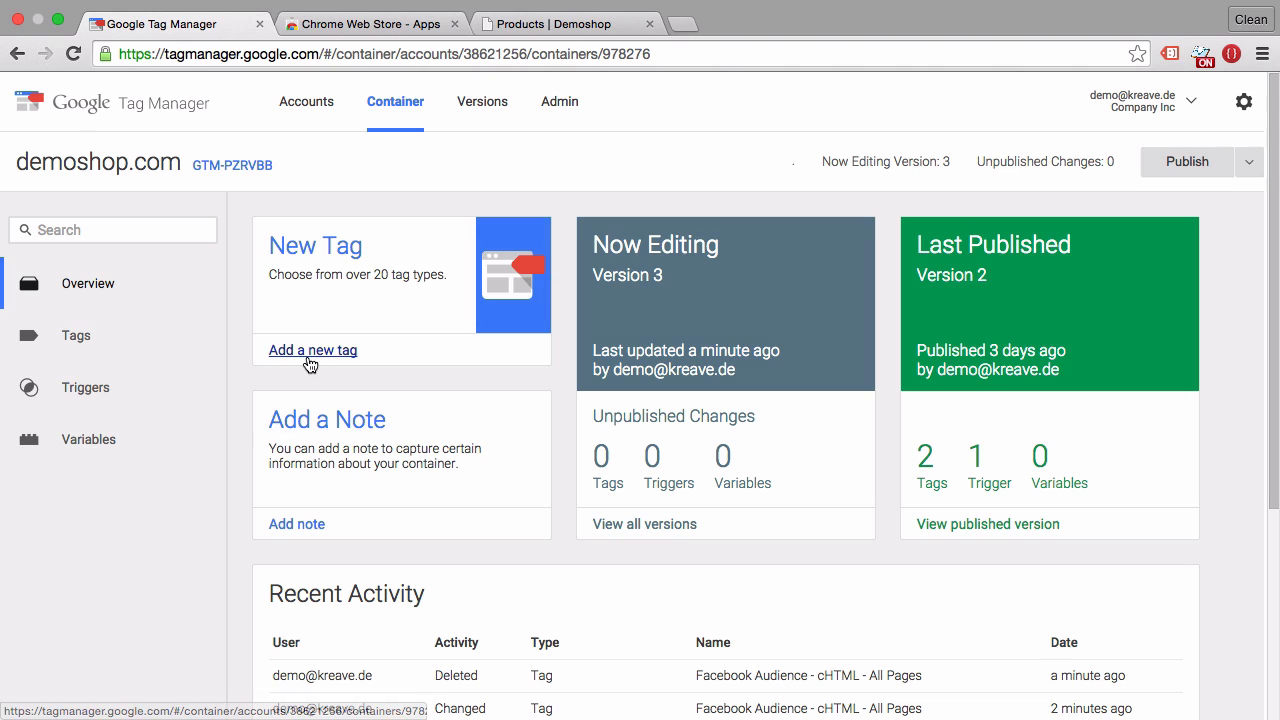
- Add a new tag from the demoshop.com container Overview
{"action": "left_click", "coordinate": [312, 350]}
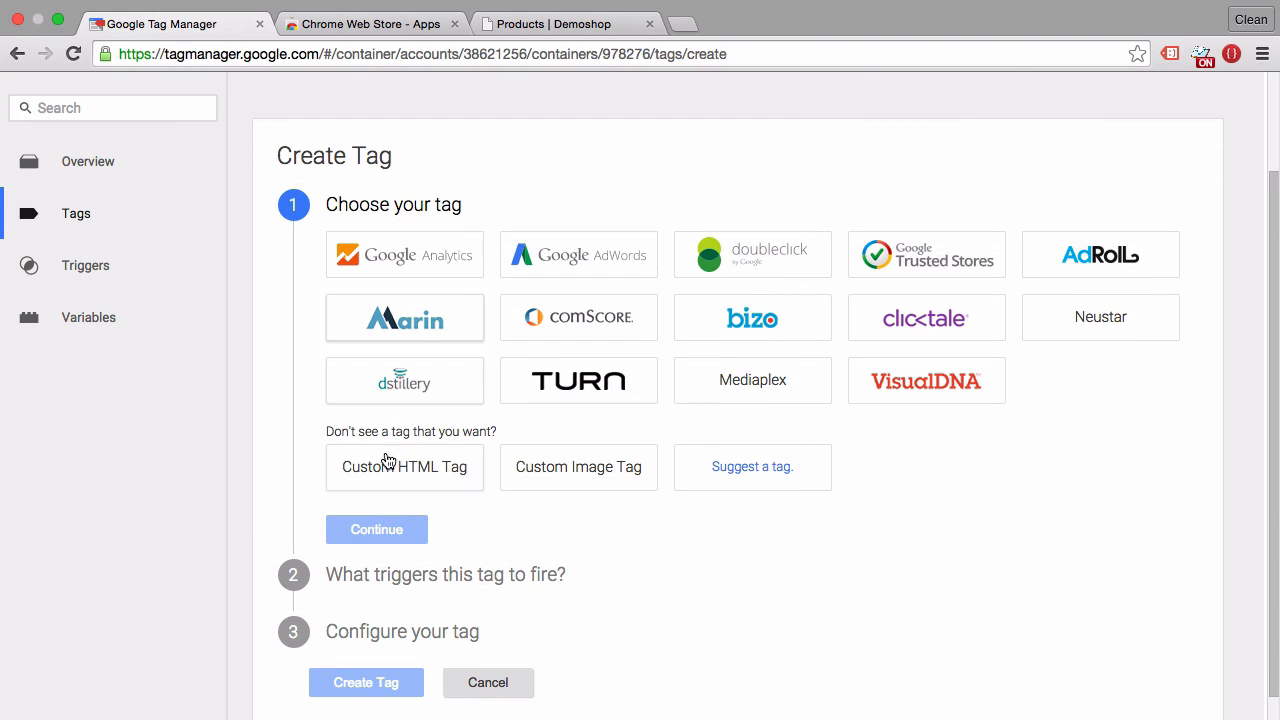
{"action": "mouse_move", "coordinate": [404, 467]}
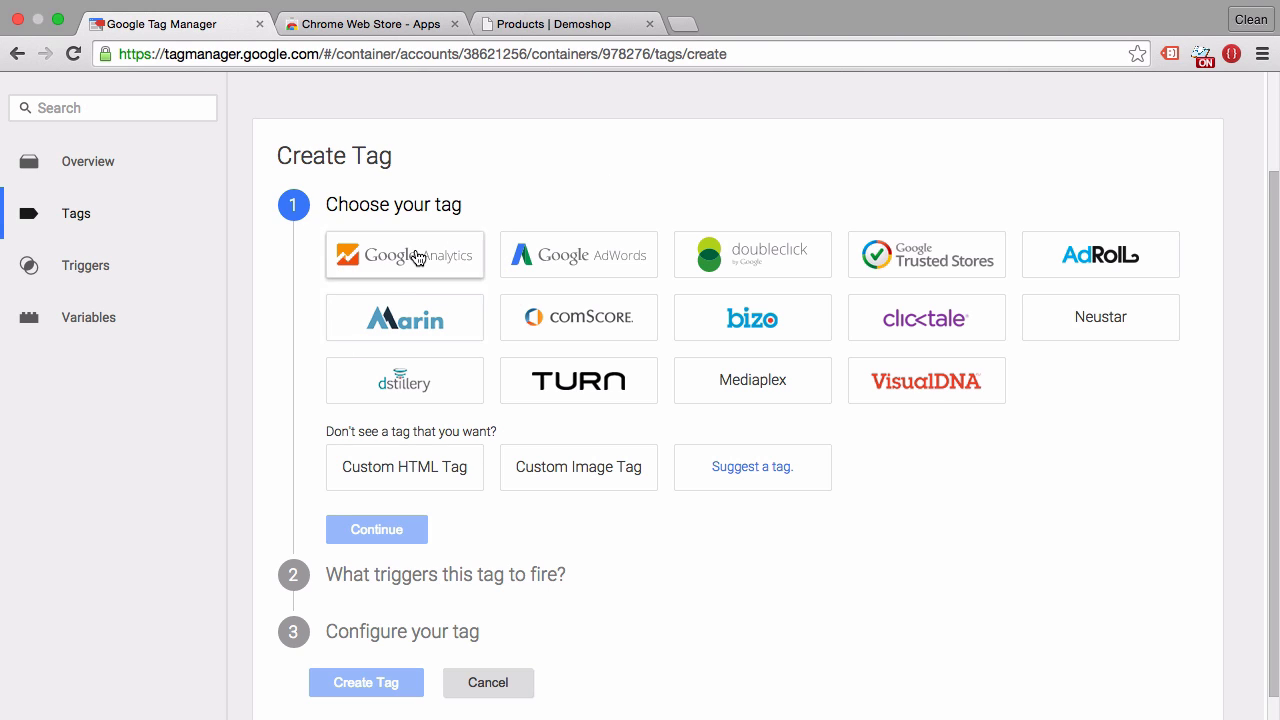
- Try a Universal Analytics tag on All Pages and expand its More settings sections
{"action": "left_click", "coordinate": [376, 529]}
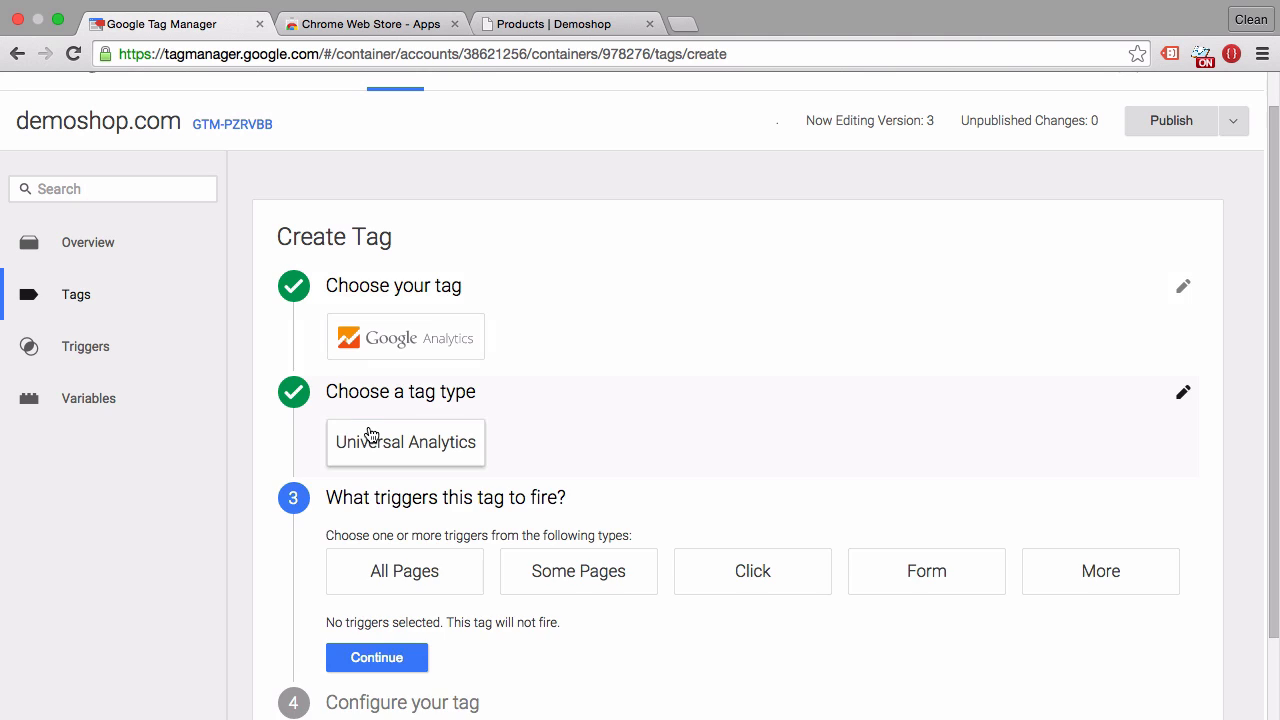
{"action": "left_click", "coordinate": [404, 571]}
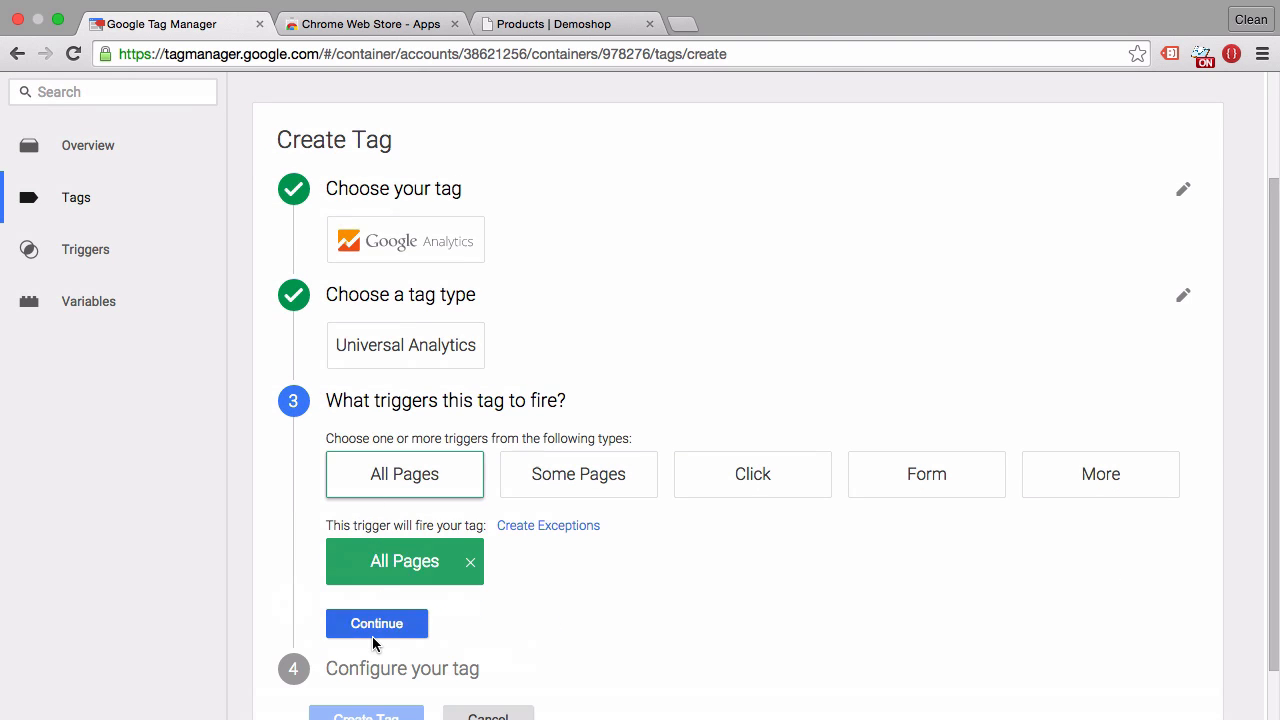
{"action": "left_click", "coordinate": [377, 623]}
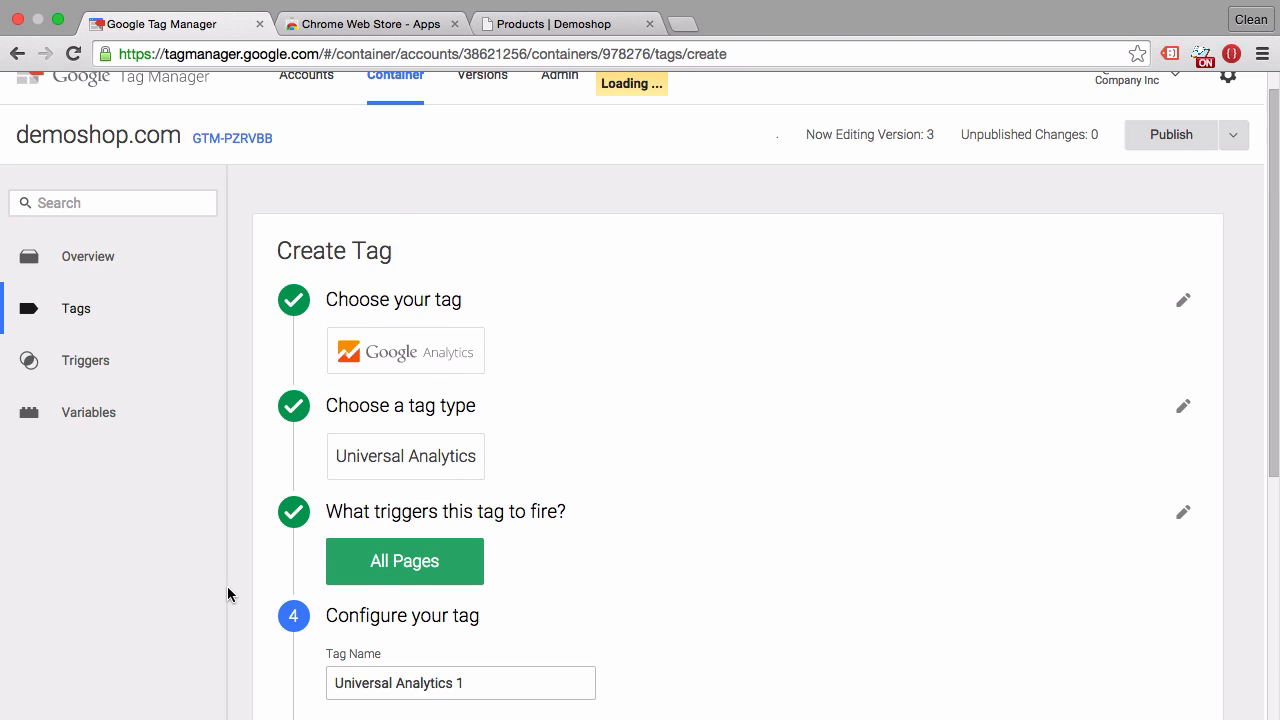
{"action": "scroll", "scroll_direction": "down", "scroll_amount": 3}
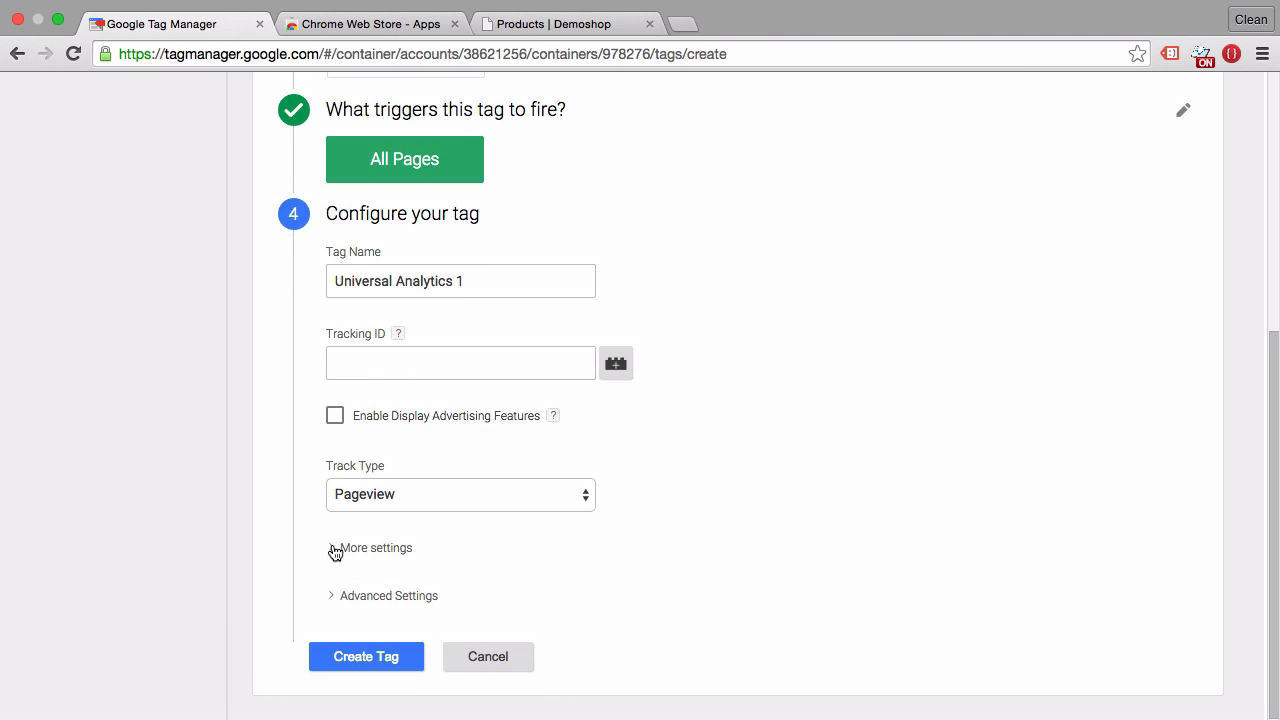
{"action": "left_click", "coordinate": [374, 547]}
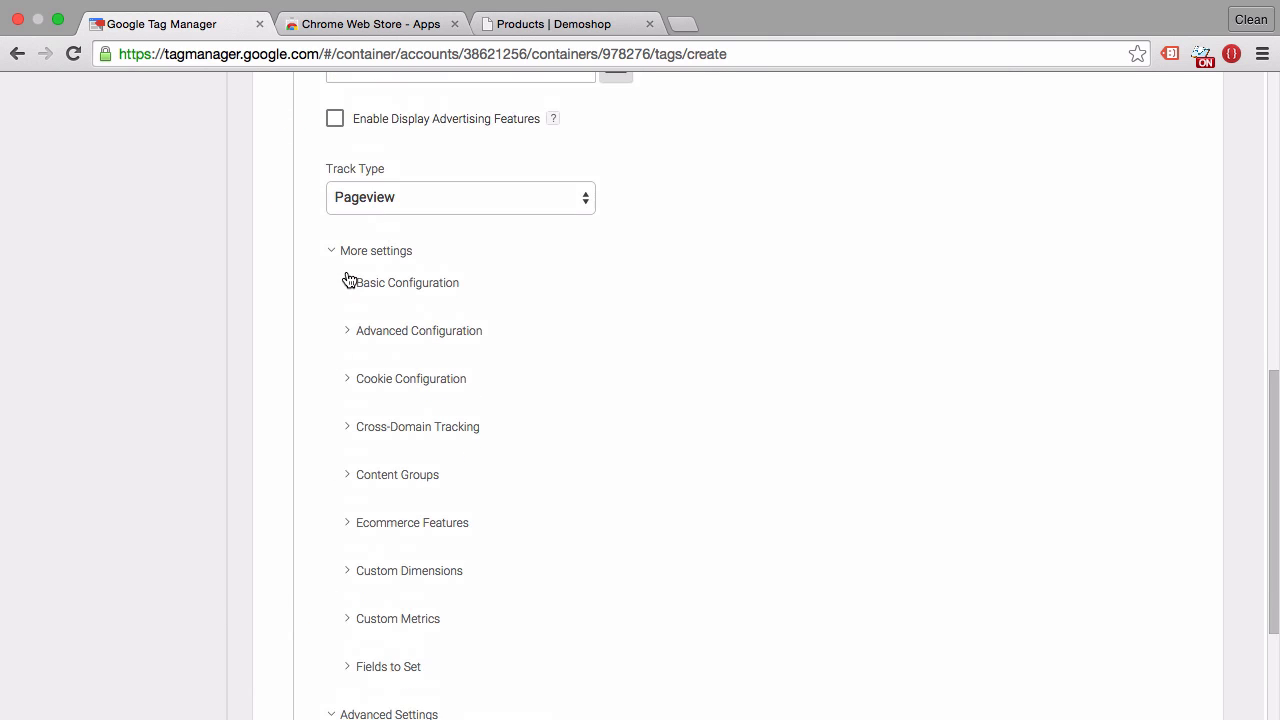
{"action": "left_click", "coordinate": [405, 282]}
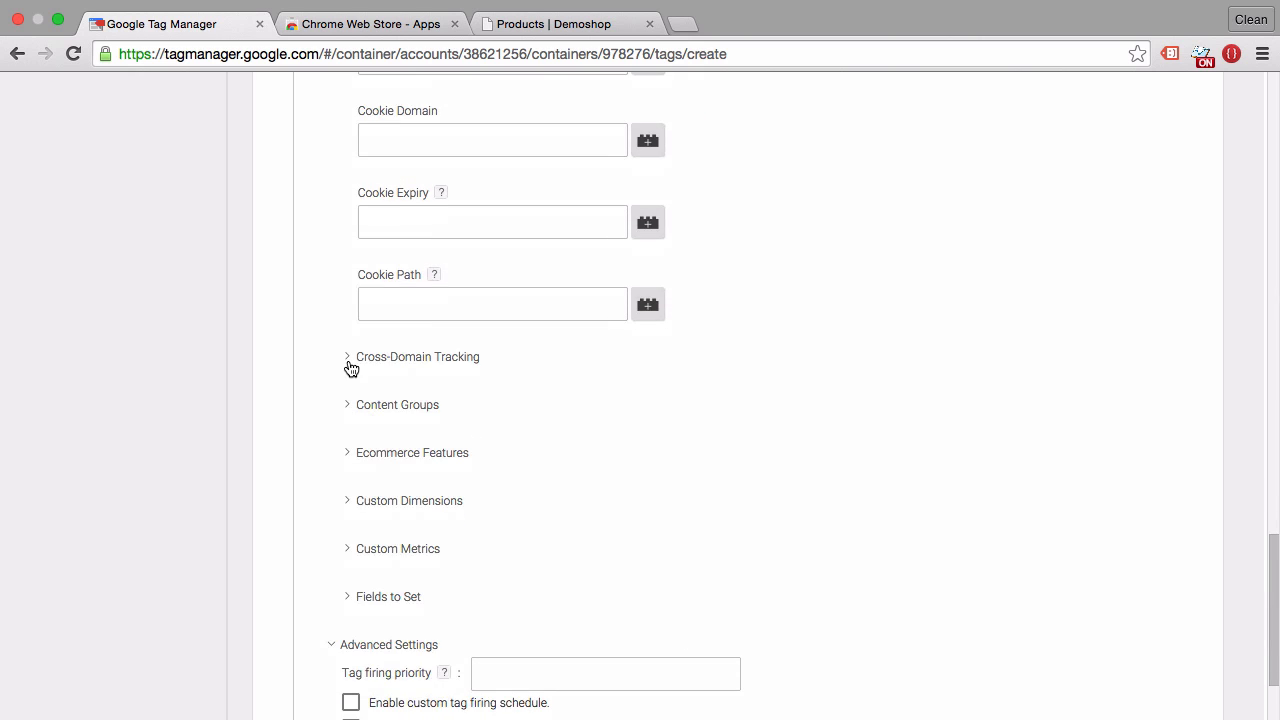
{"action": "left_click", "coordinate": [347, 357]}
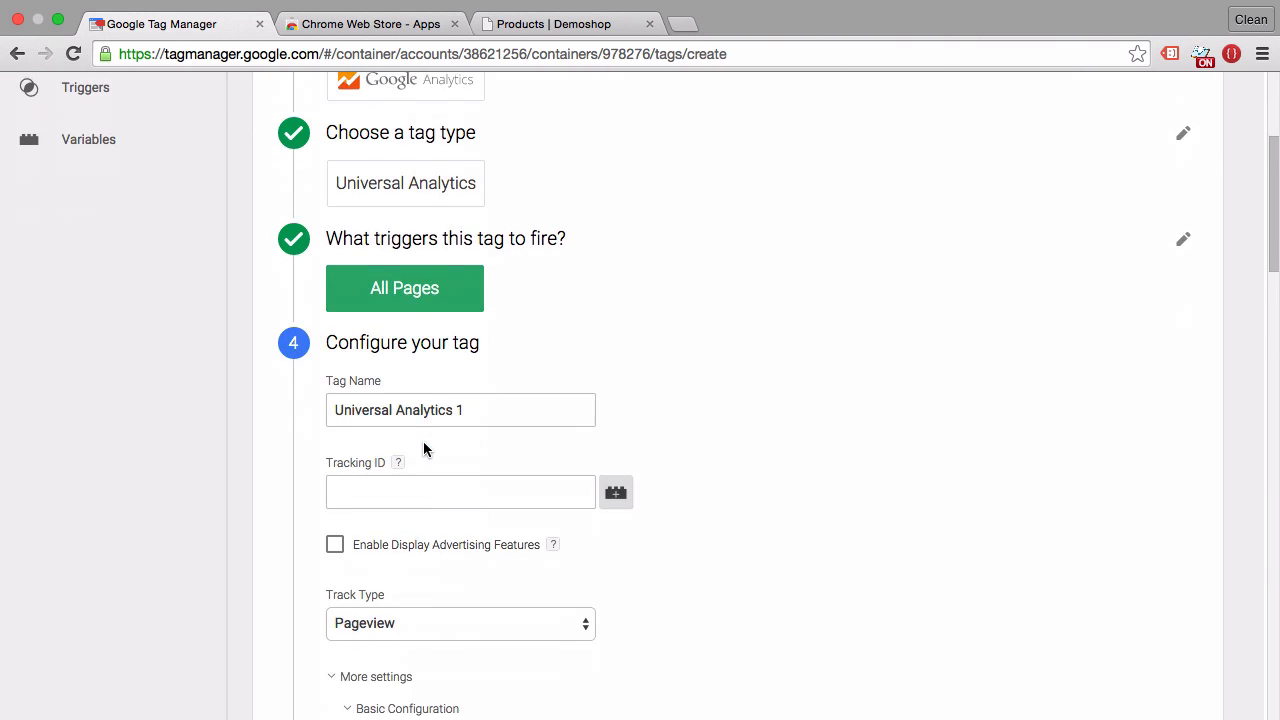
{"action": "mouse_move", "coordinate": [352, 350]}
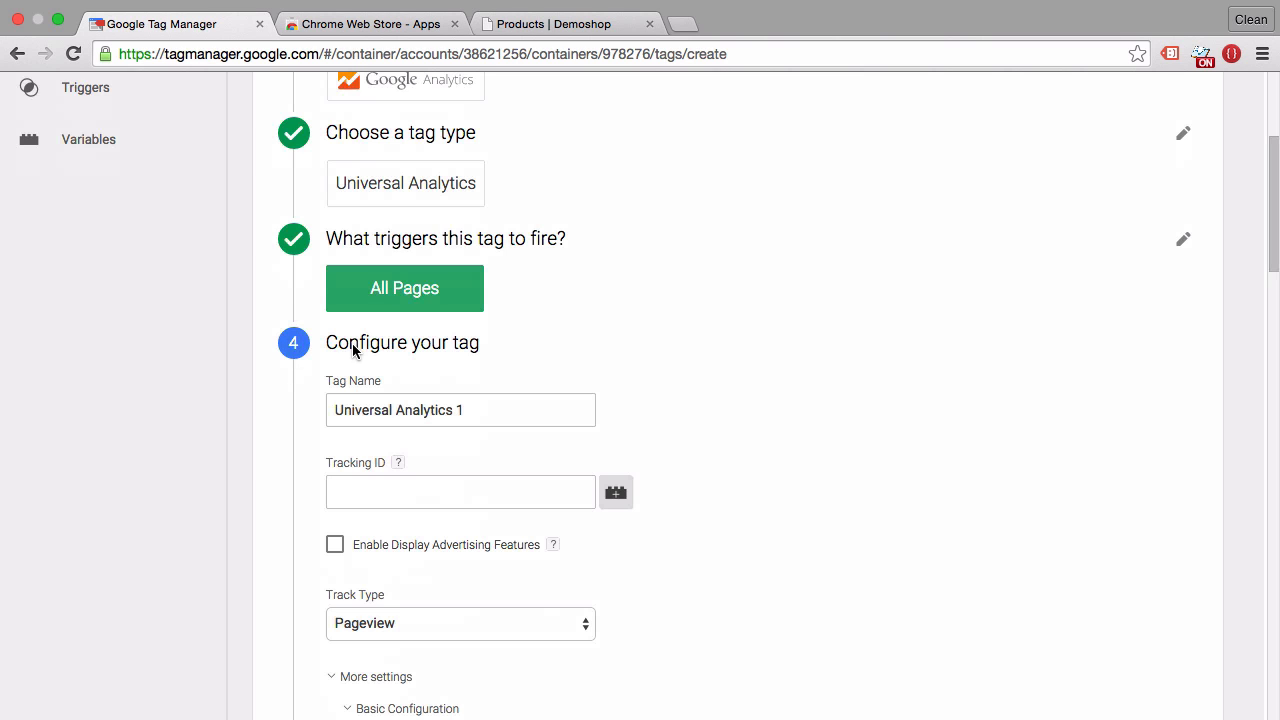
{"action": "mouse_move", "coordinate": [305, 375]}
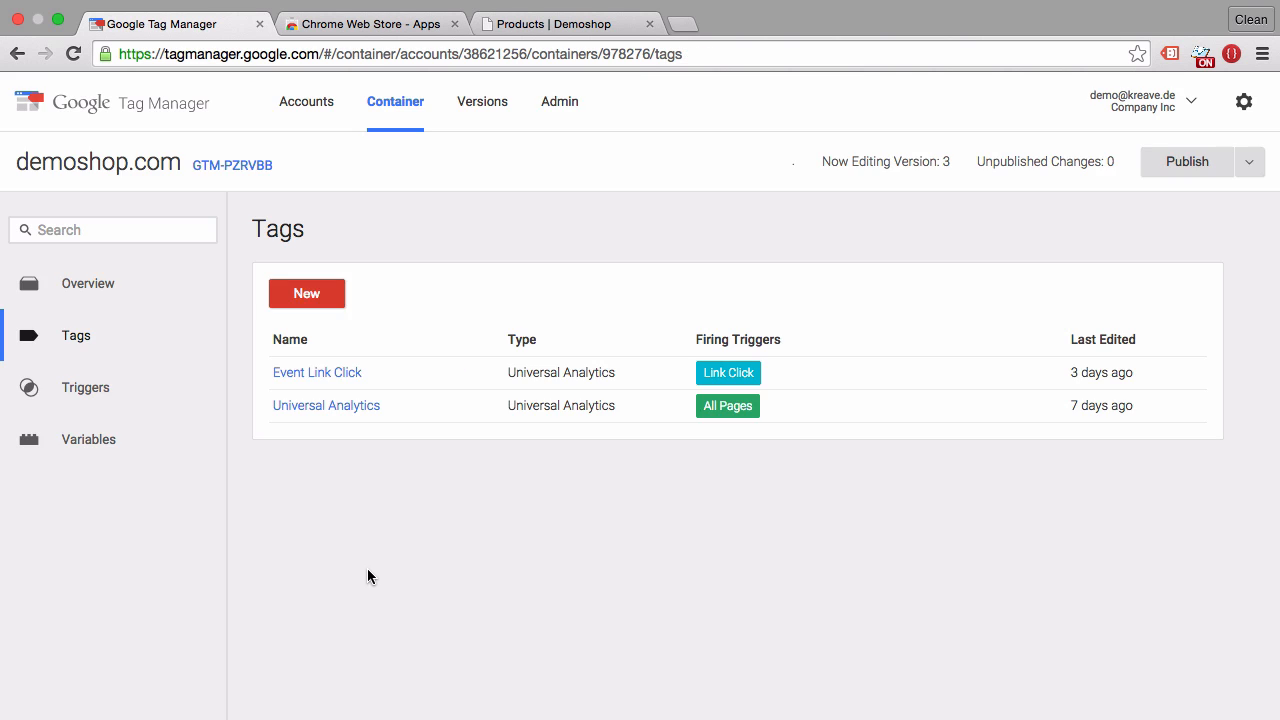
- Start another new tag from the Tags page
{"action": "left_click", "coordinate": [306, 293]}
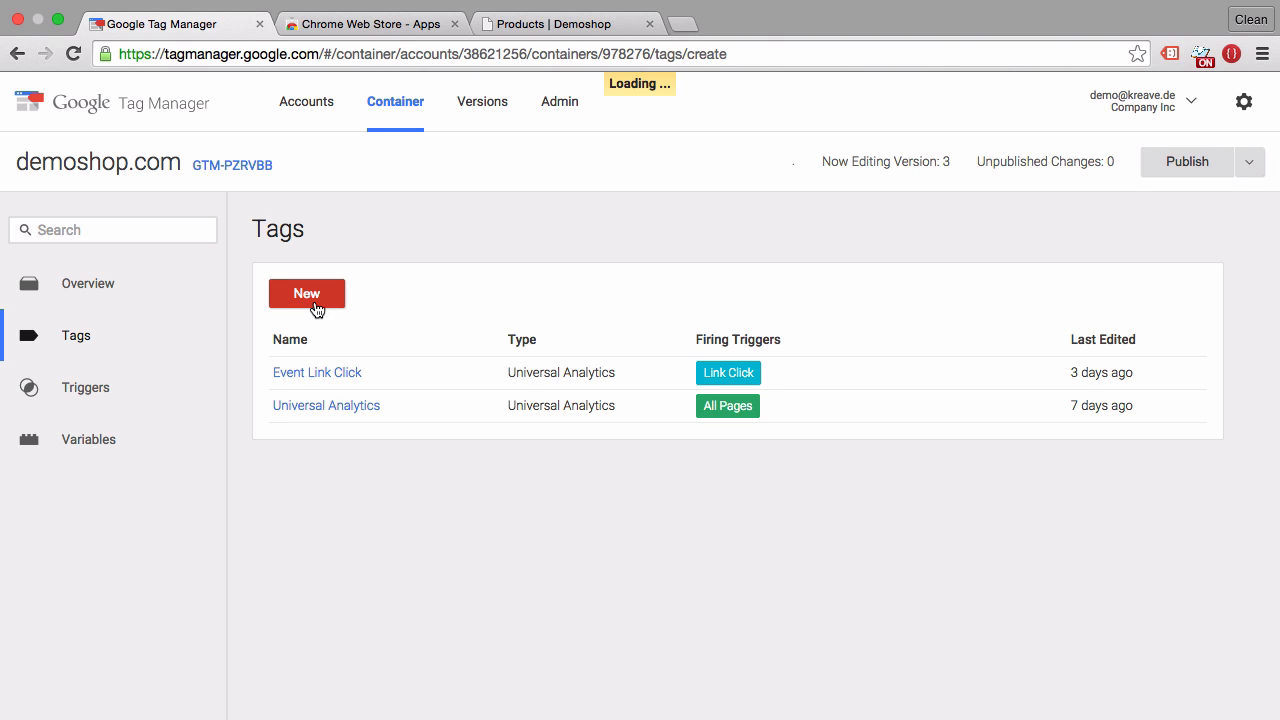
{"action": "left_click", "coordinate": [306, 293]}
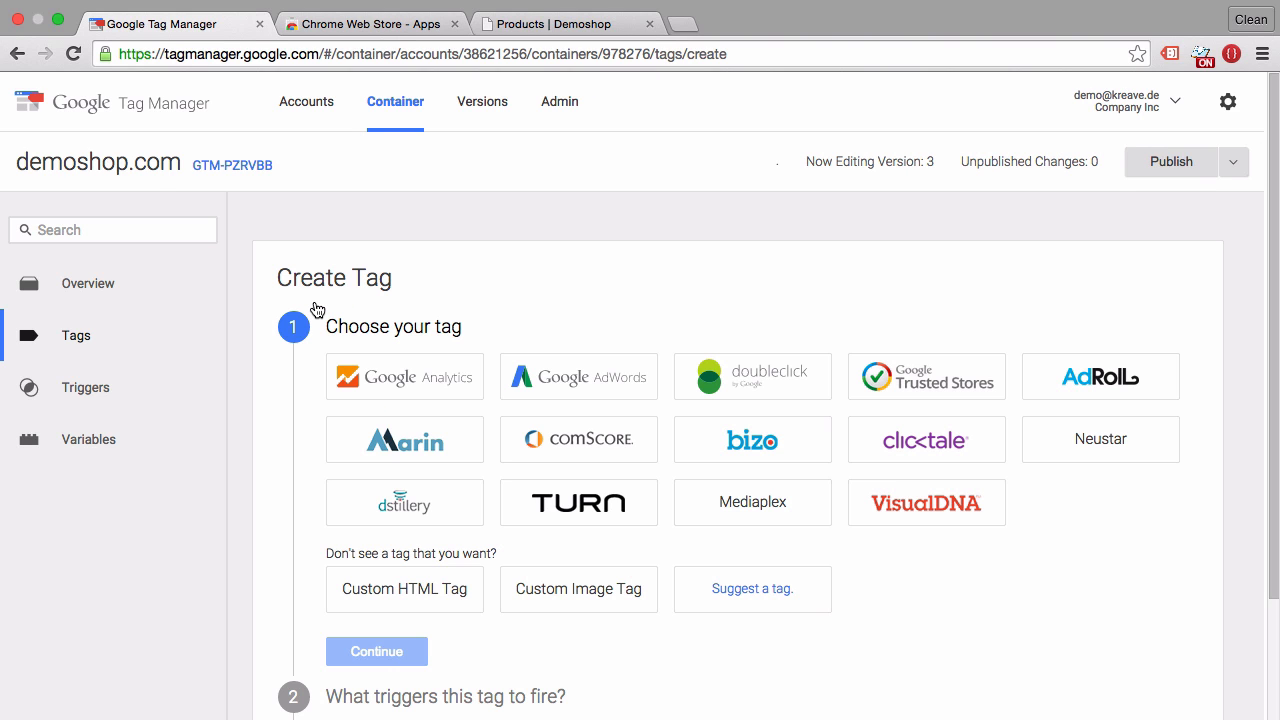
{"action": "mouse_move", "coordinate": [322, 306]}
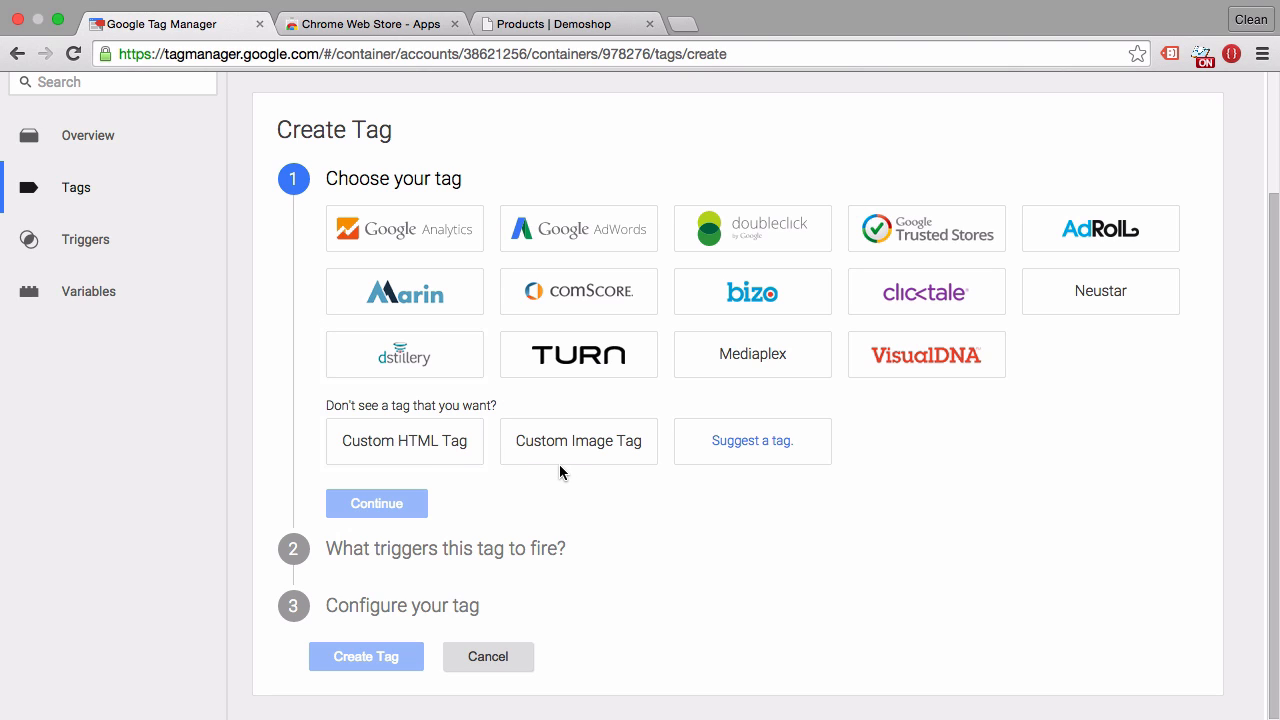
{"action": "mouse_move", "coordinate": [509, 484]}
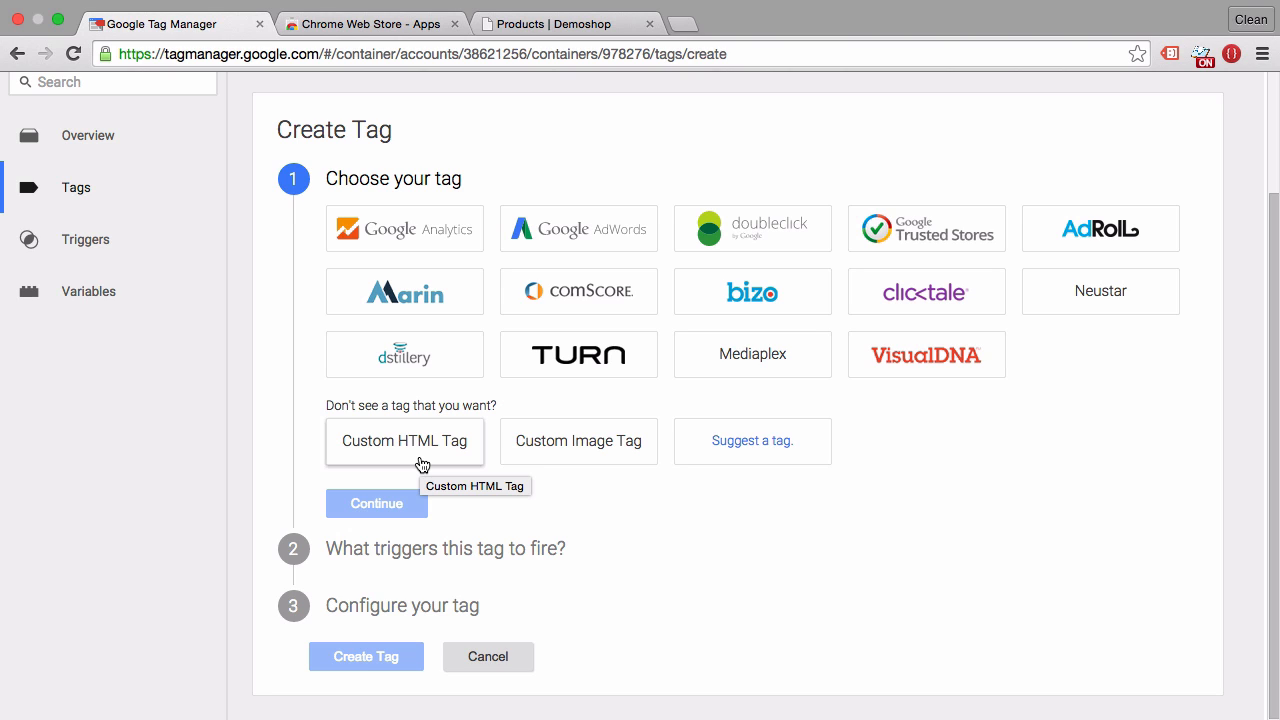
{"action": "mouse_move", "coordinate": [536, 476]}
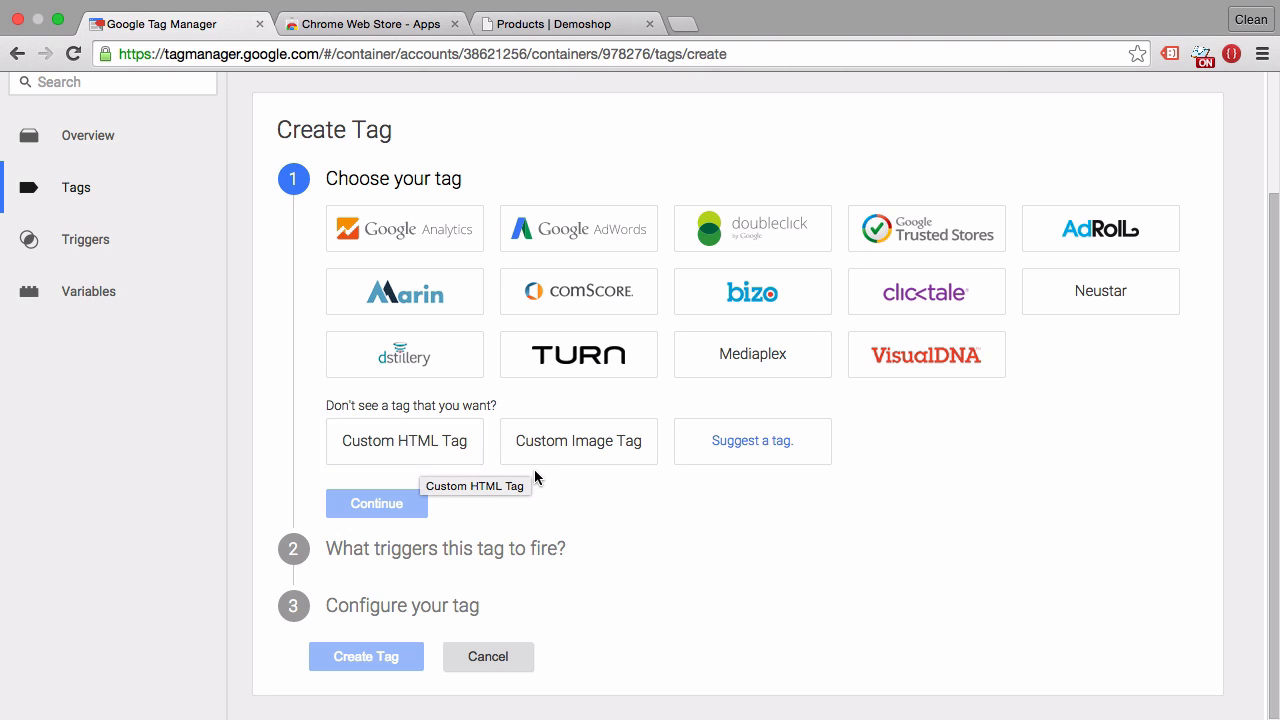
{"action": "mouse_move", "coordinate": [536, 477]}
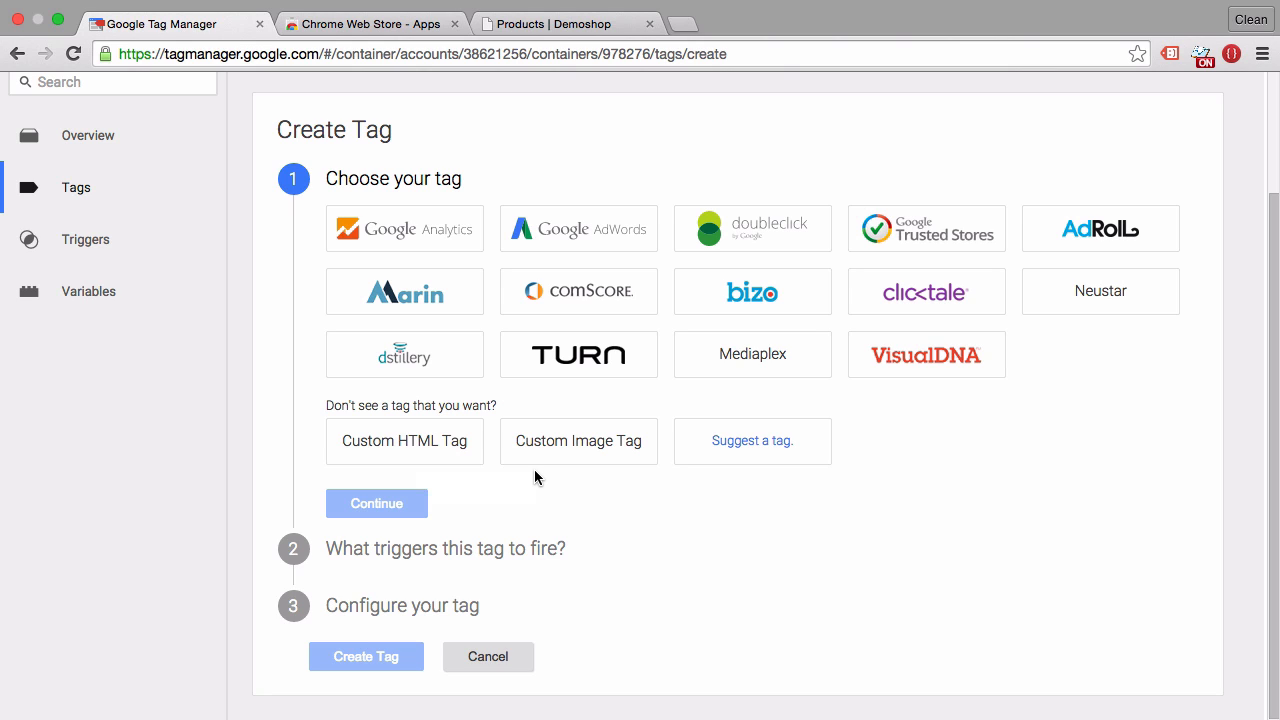
{"action": "mouse_move", "coordinate": [604, 527]}
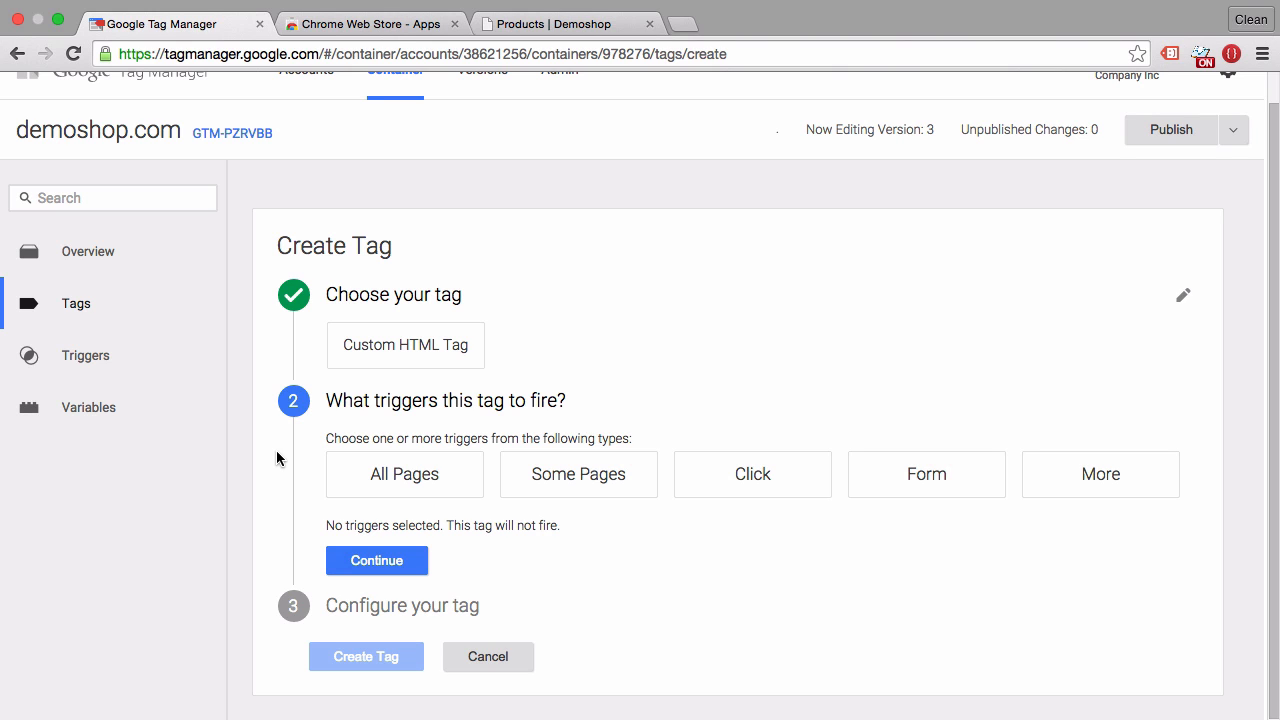
- Make the Custom HTML tag fire on the All Pages trigger
{"action": "left_click", "coordinate": [404, 474]}
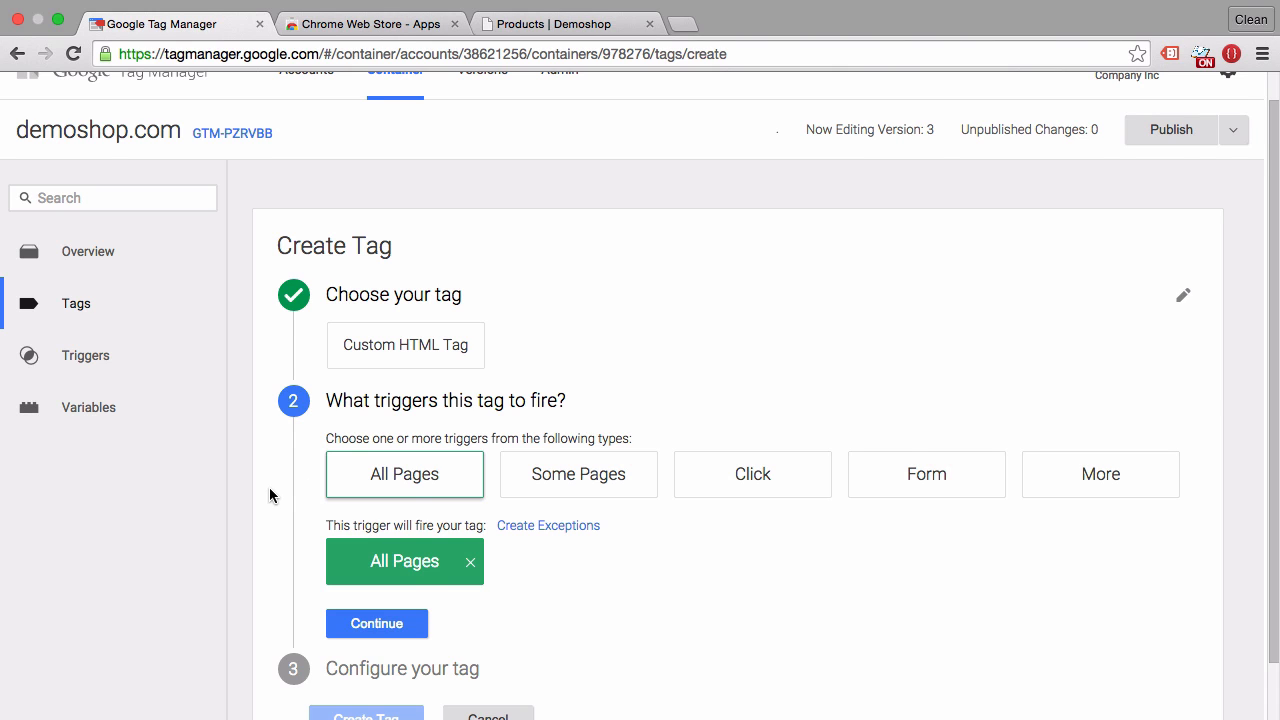
{"action": "left_click", "coordinate": [377, 623]}
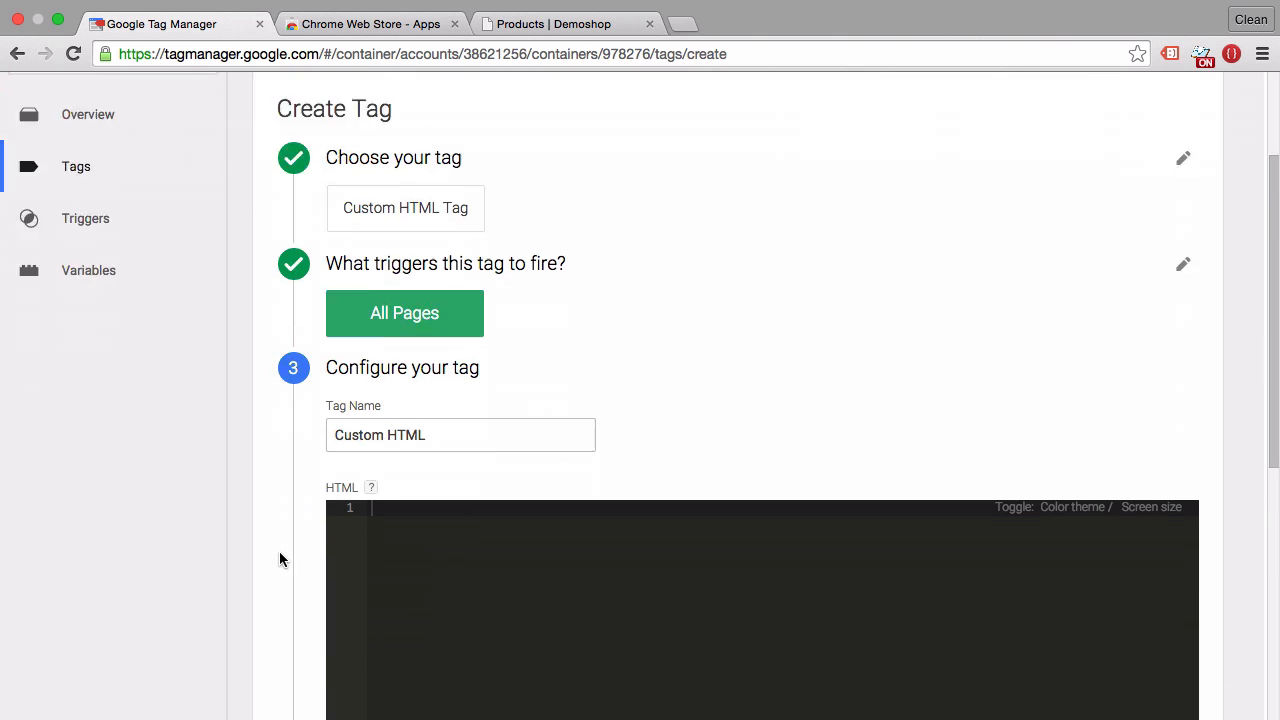
{"action": "scroll", "scroll_direction": "down", "scroll_amount": 3}
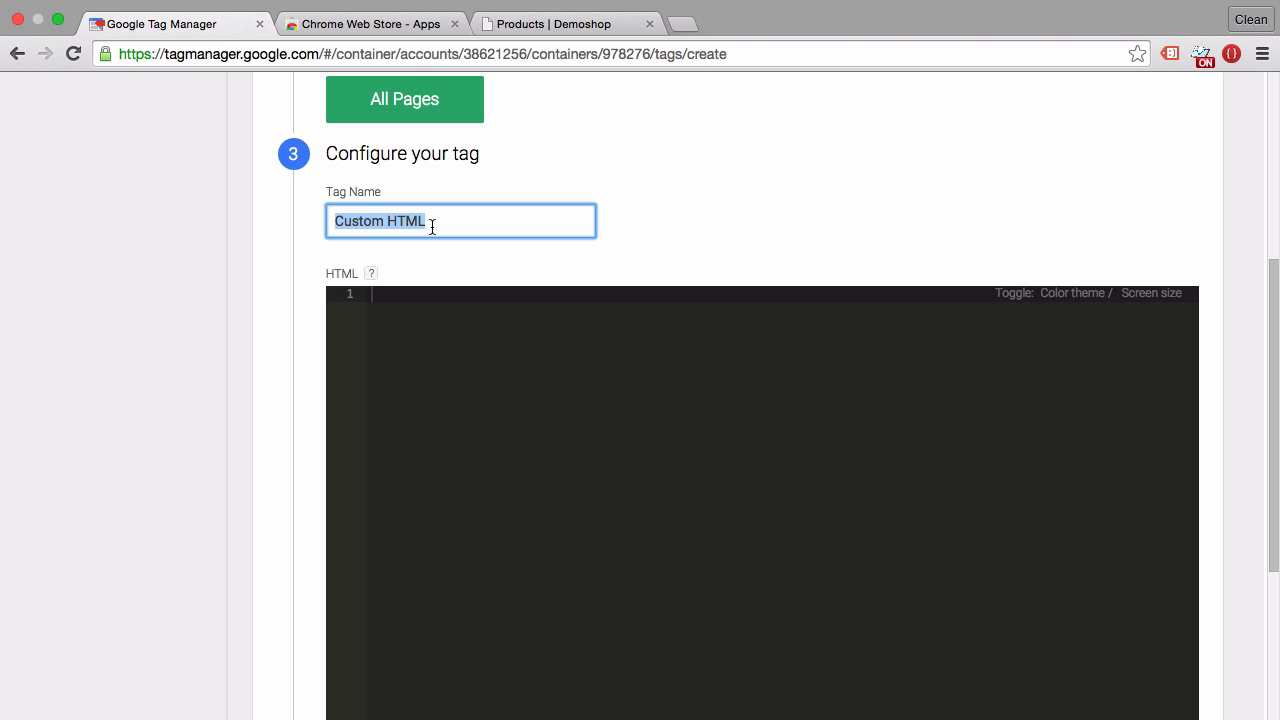
- Enter 'Facebook Audience - cHTML - All Pages' as the tag name
{"action": "type", "text": "Facebook Audien"}
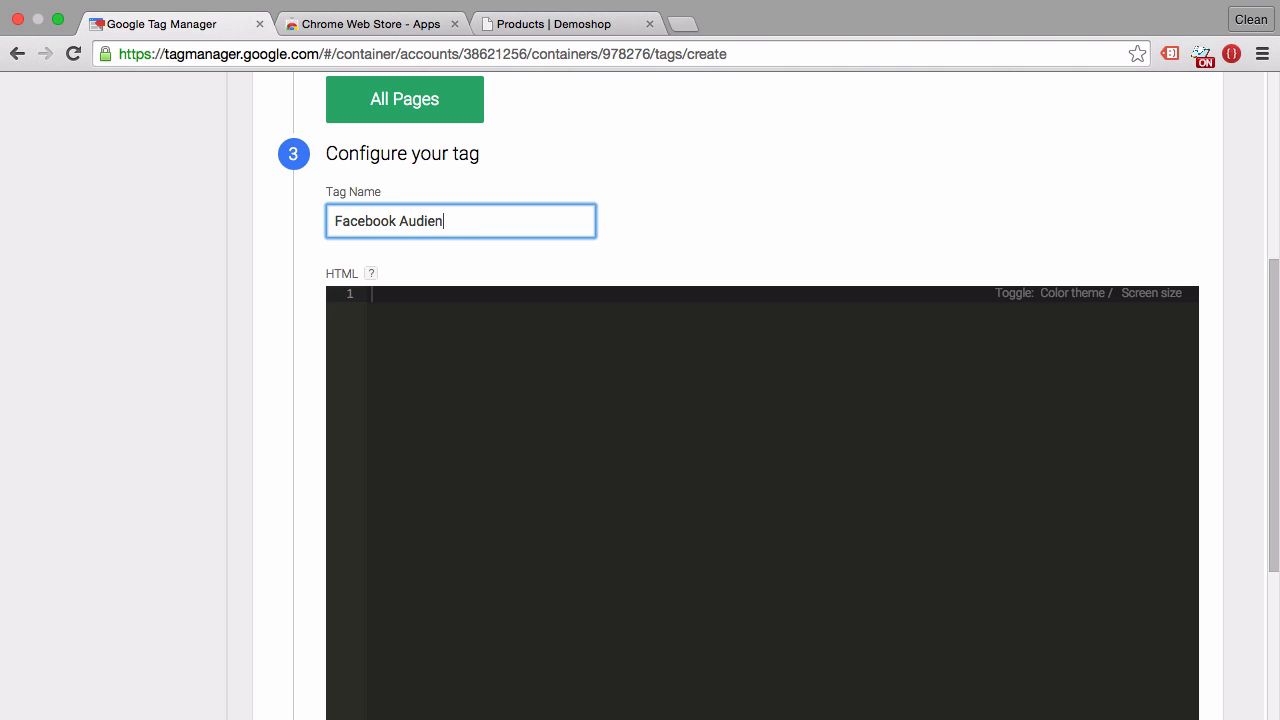
{"action": "type", "text": "ce -"}
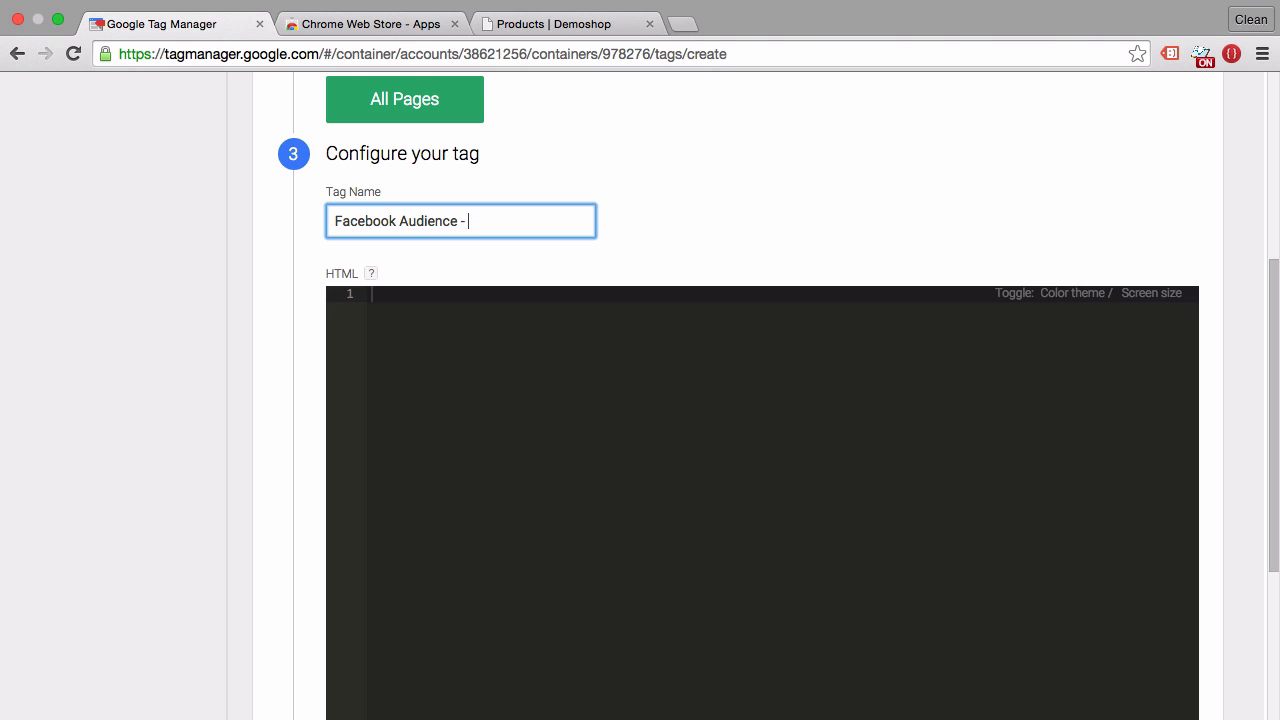
{"action": "type", "text": "c"}
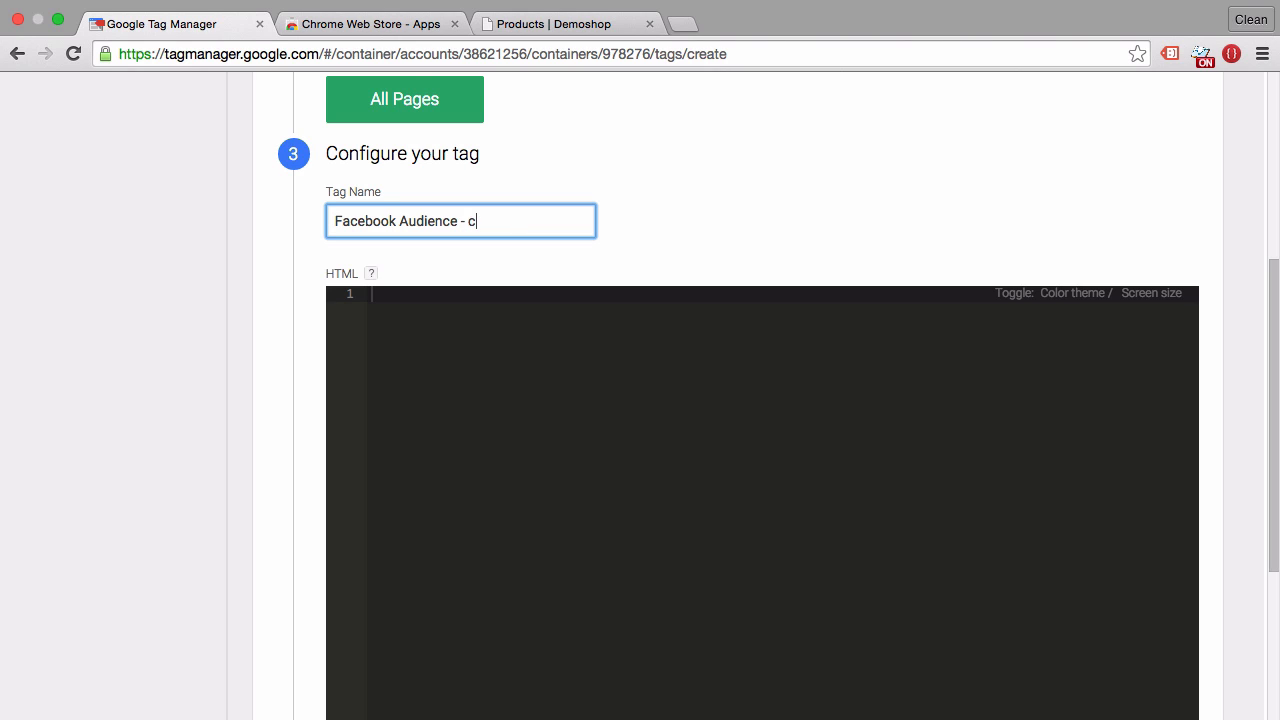
{"action": "type", "text": "HTML"}
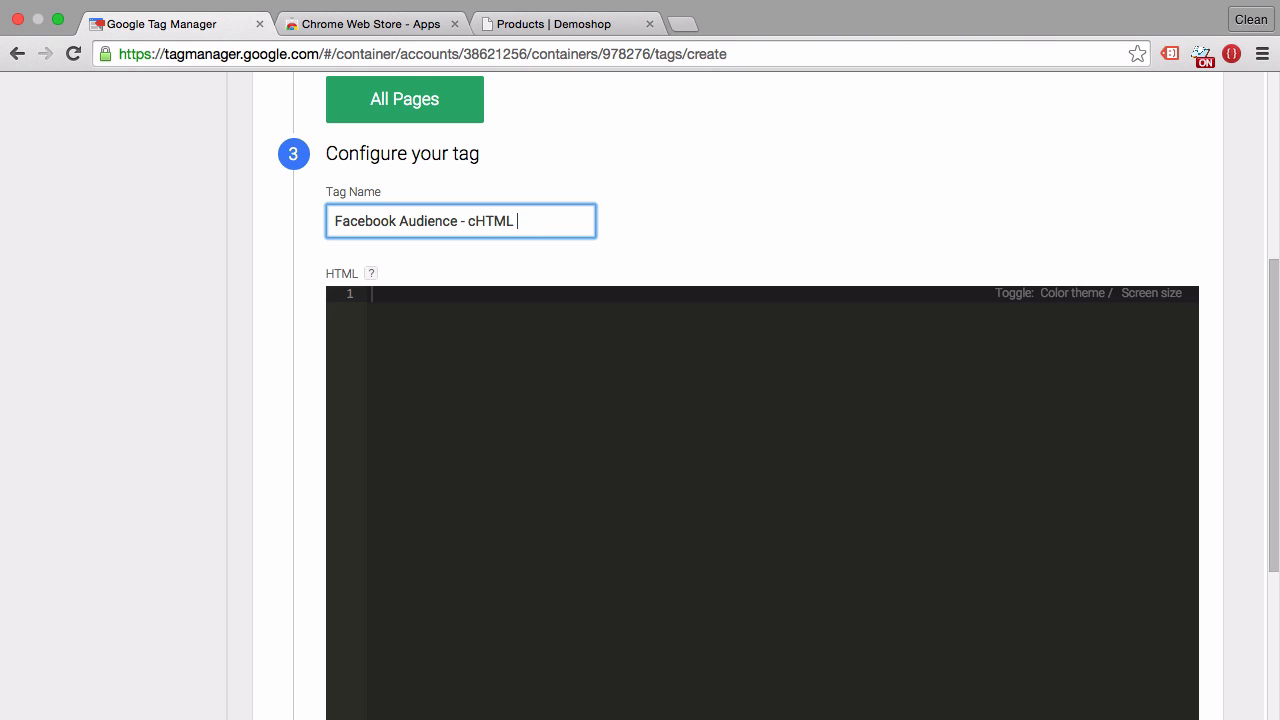
{"action": "type", "text": "- All P"}
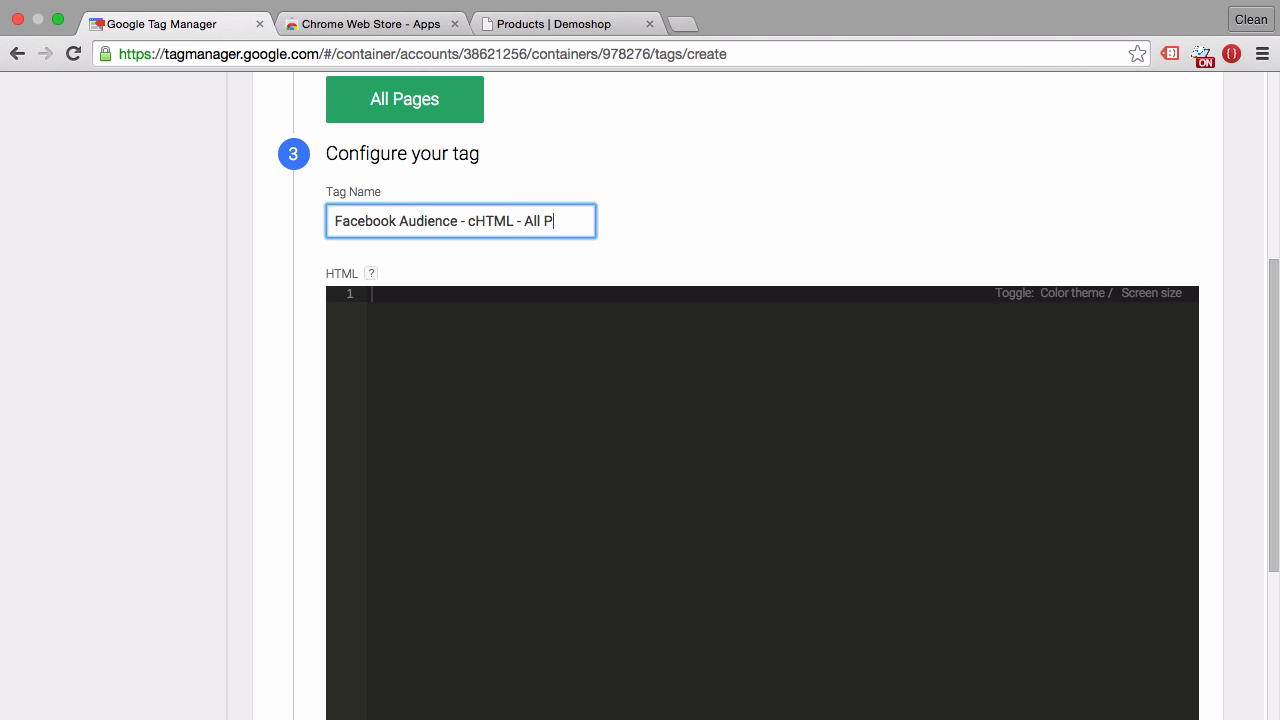
{"action": "type", "text": "ages"}
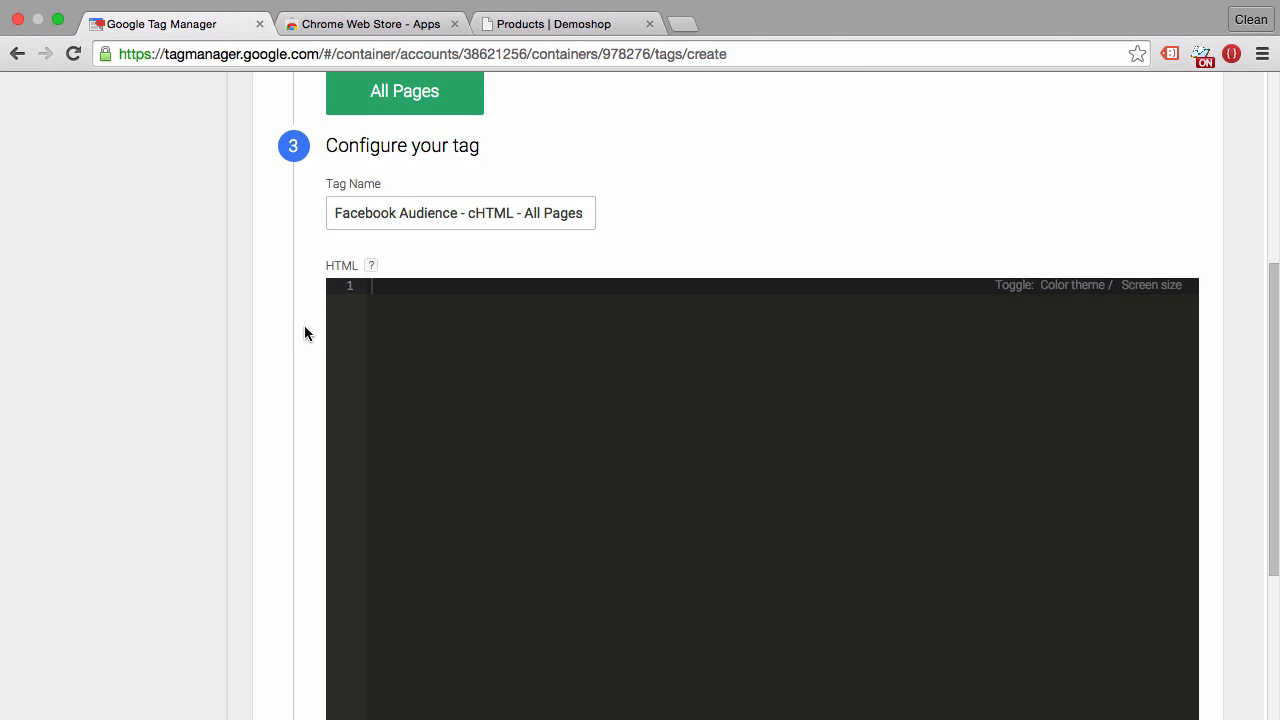
- Open the Code Editor for GTM Web Store page, then return to the GTM tab
{"action": "scroll", "scroll_direction": "down", "scroll_amount": 3}
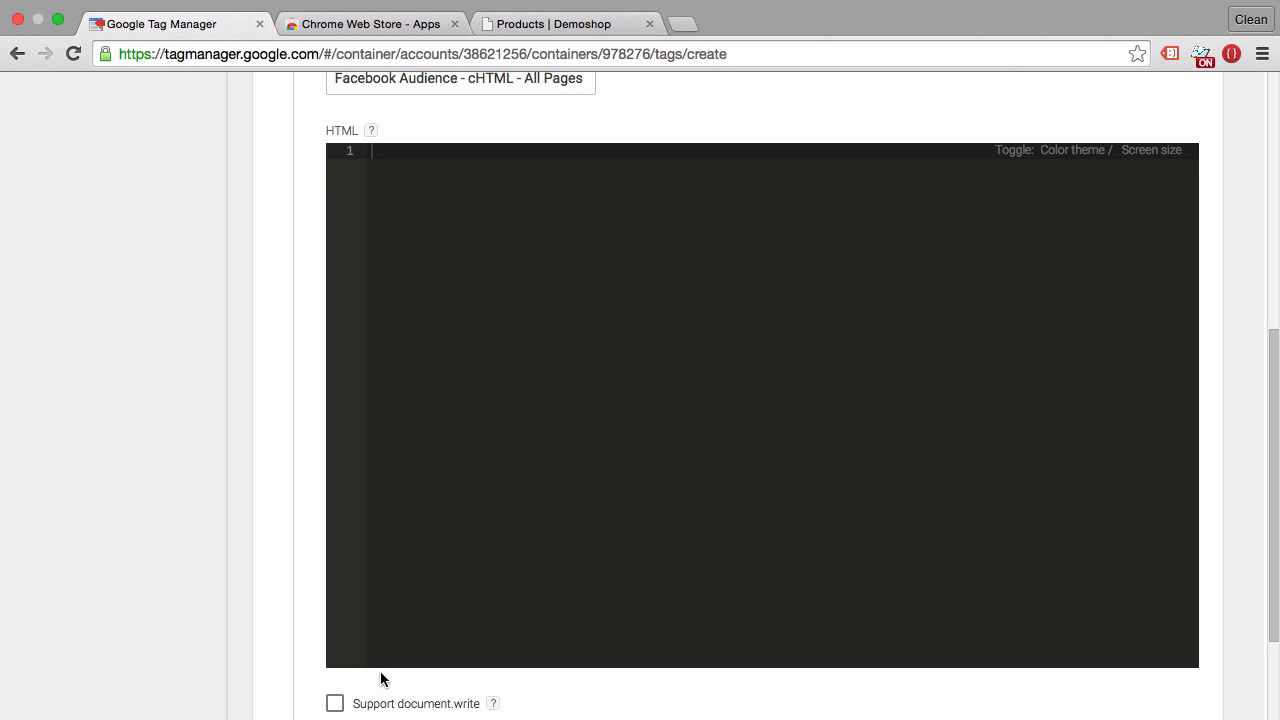
{"action": "mouse_move", "coordinate": [308, 235]}
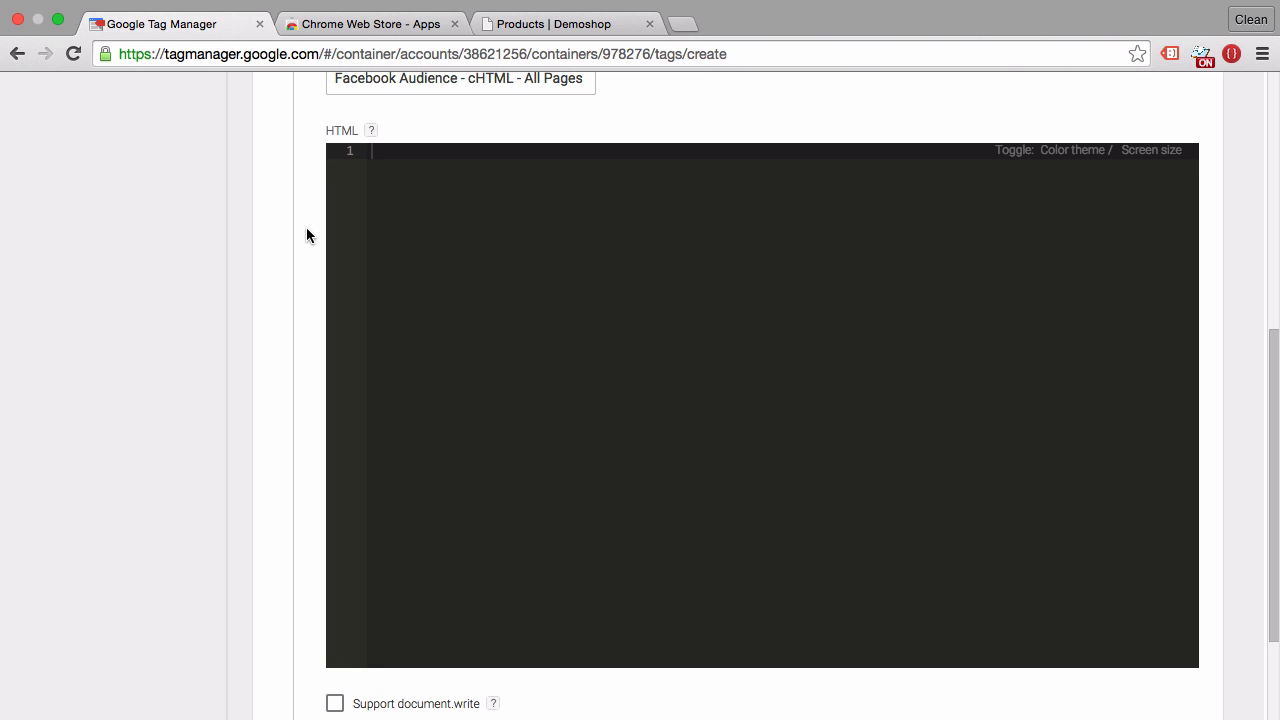
{"action": "mouse_move", "coordinate": [1225, 65]}
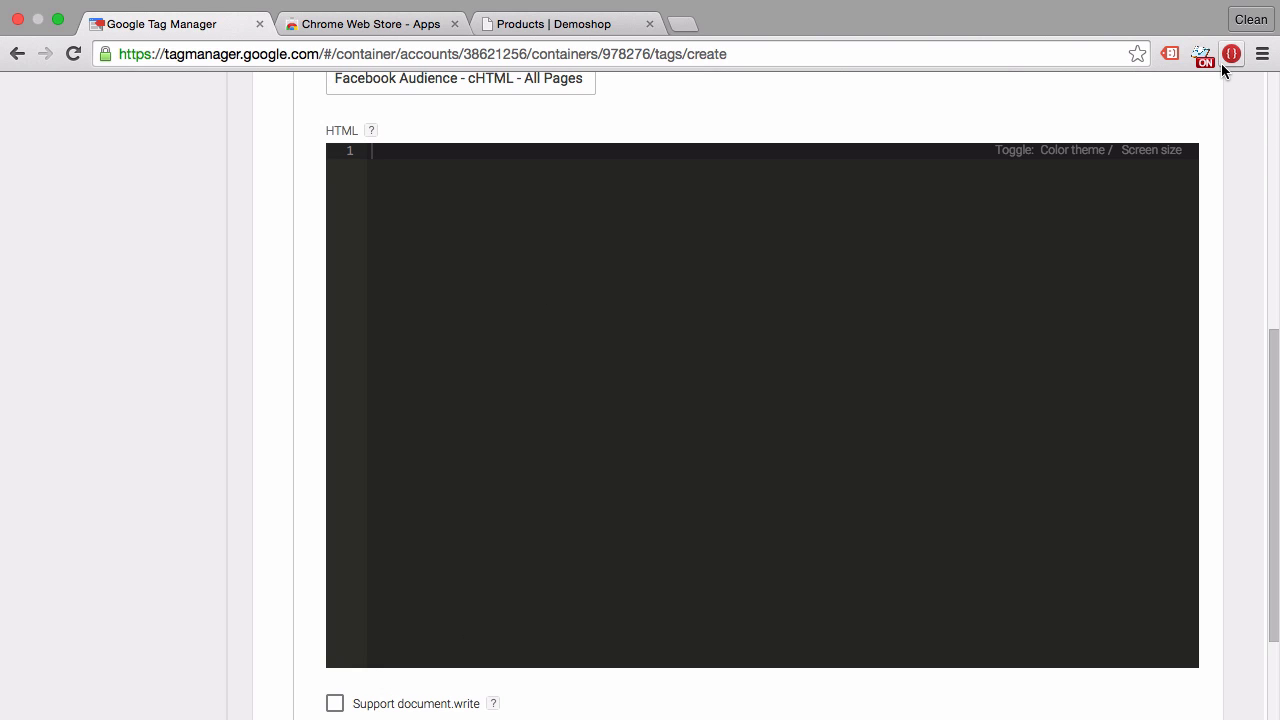
{"action": "right_click", "coordinate": [1204, 54]}
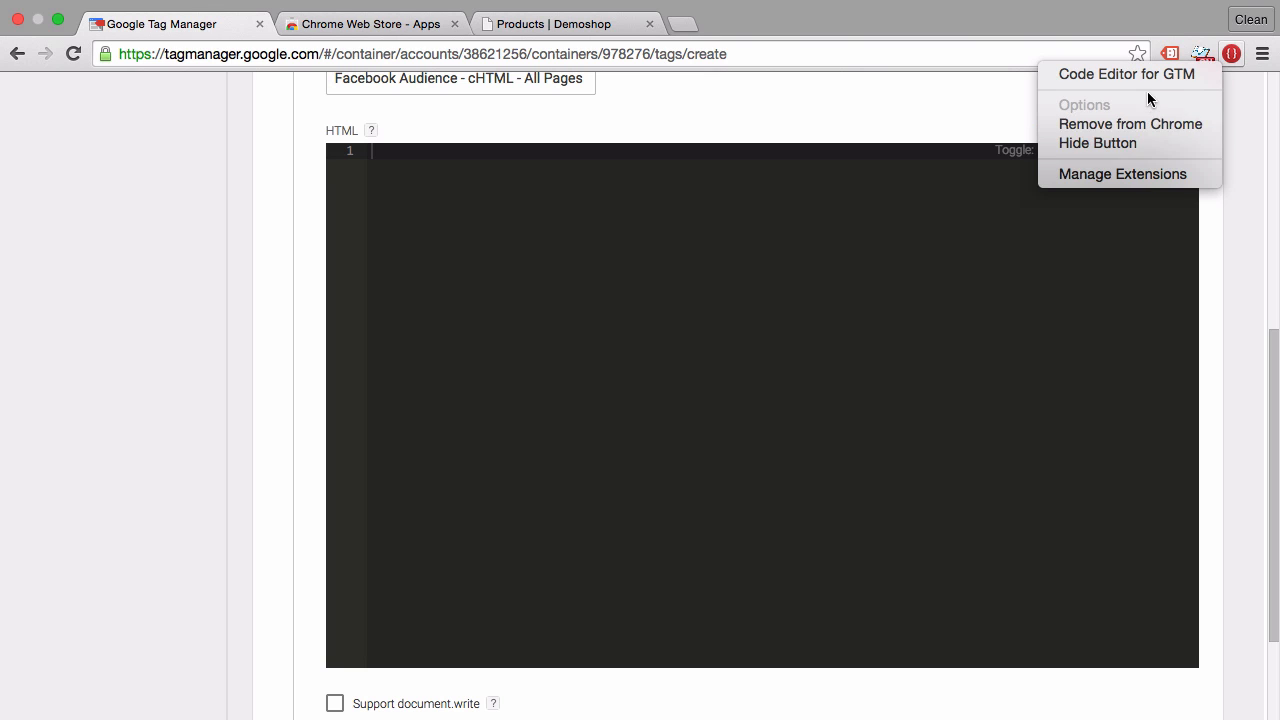
{"action": "left_click", "coordinate": [1126, 73]}
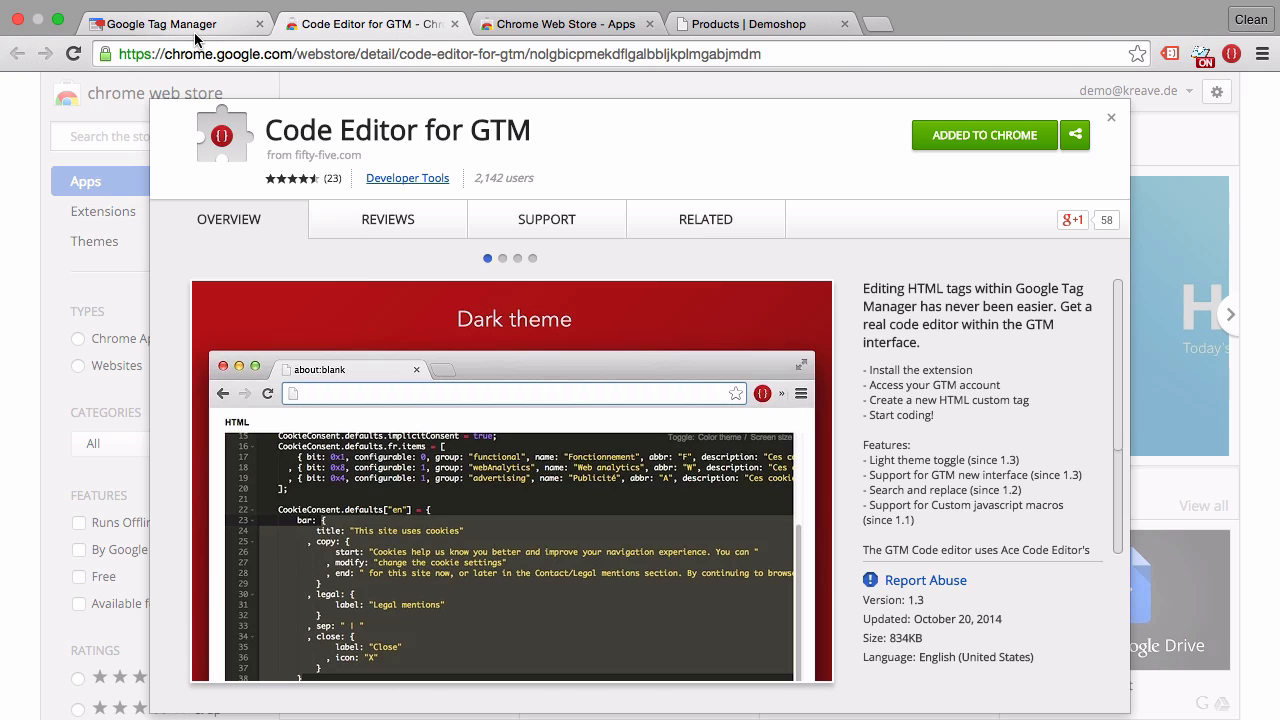
{"action": "mouse_move", "coordinate": [175, 23]}
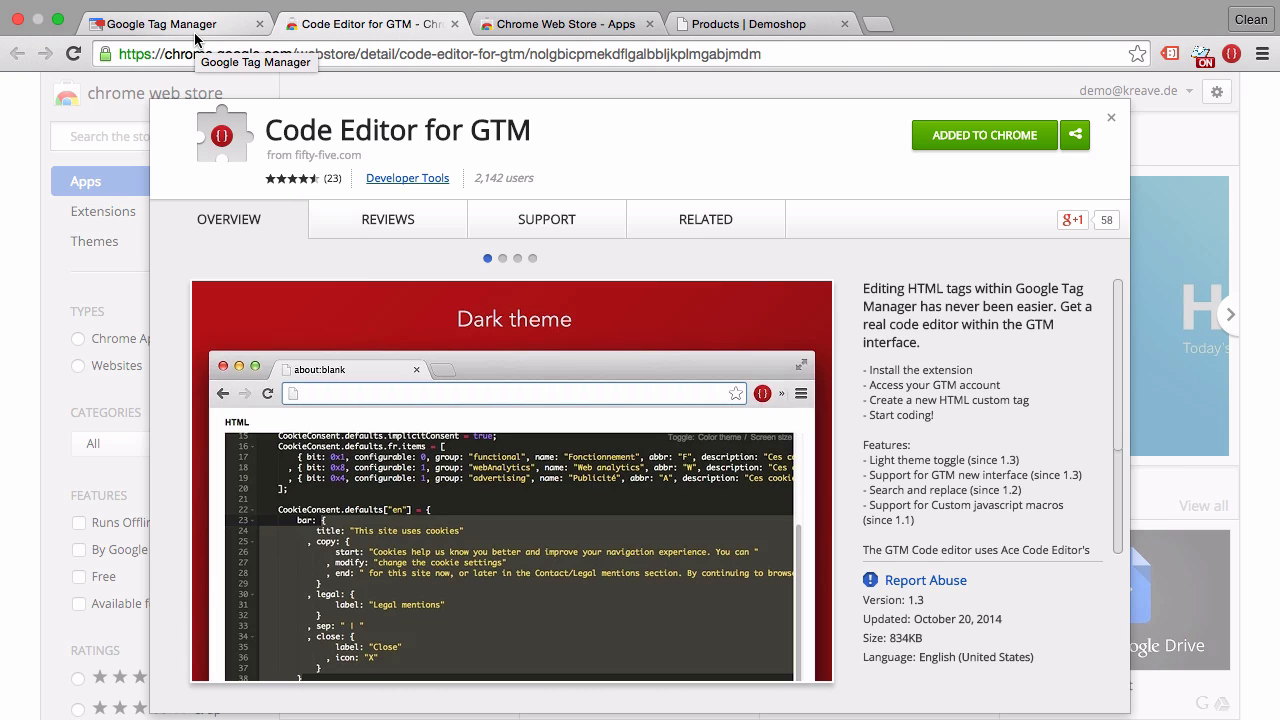
{"action": "left_click", "coordinate": [160, 23]}
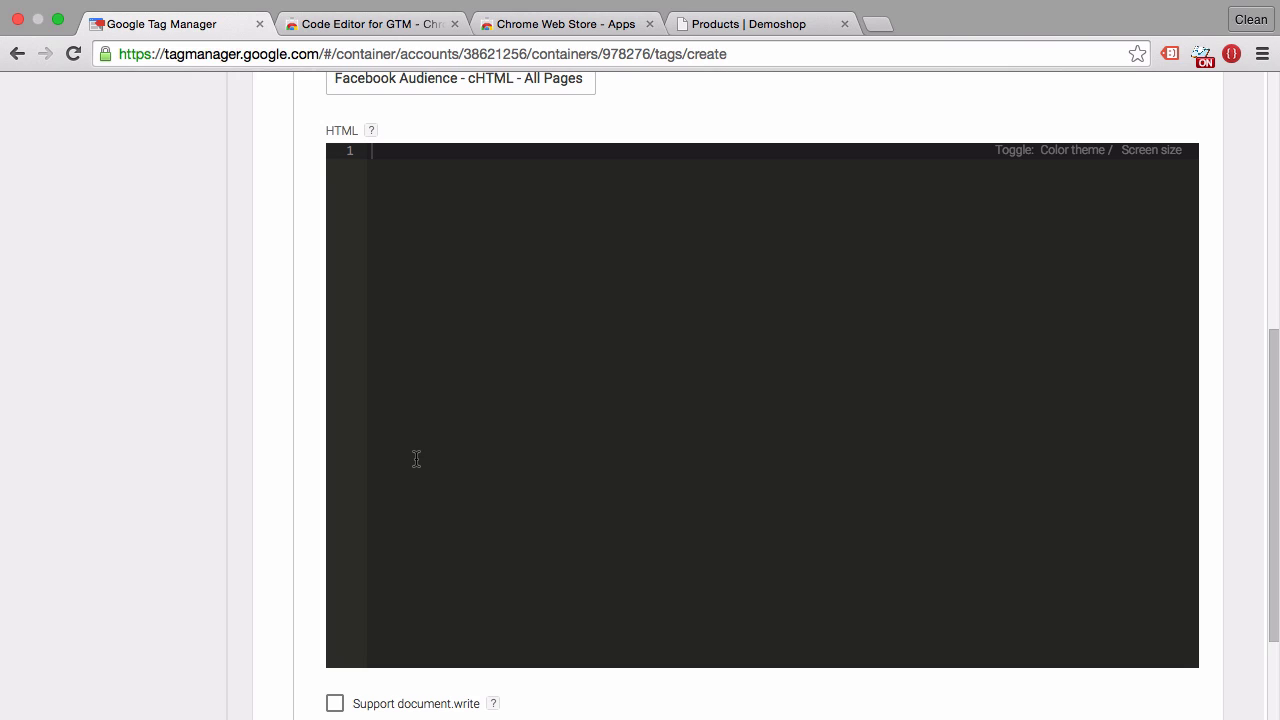
{"action": "mouse_move", "coordinate": [520, 234]}
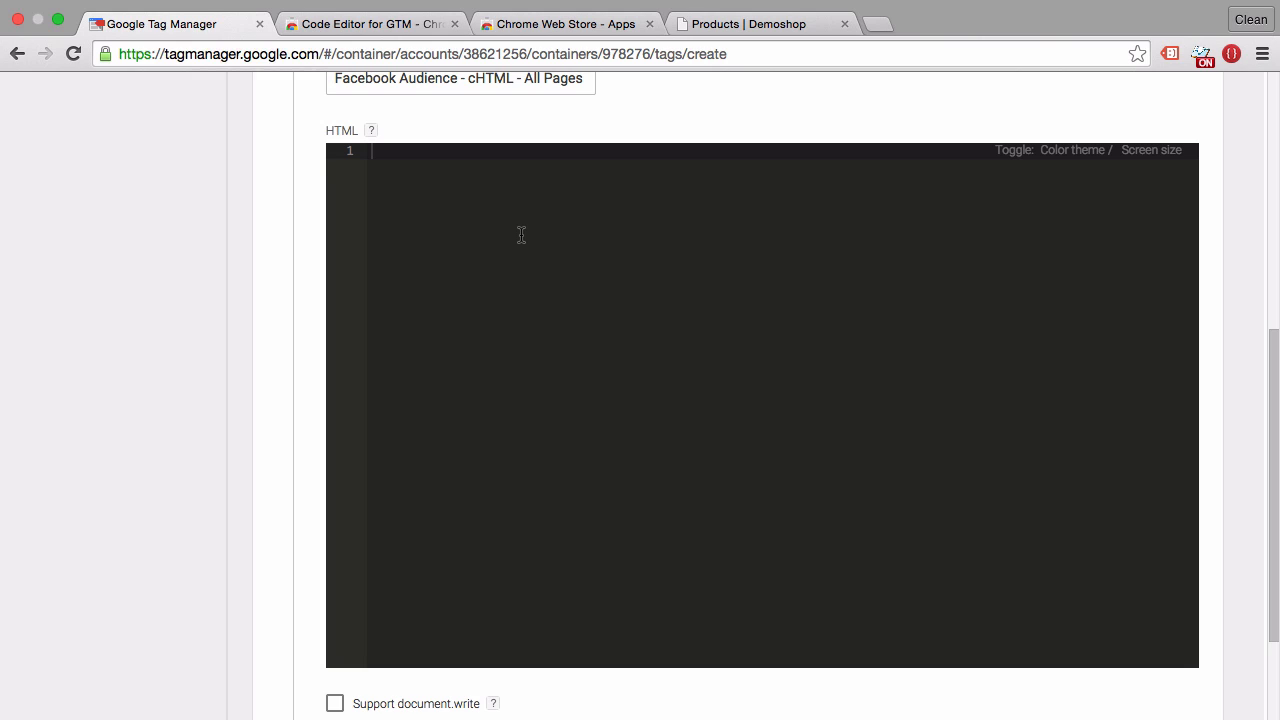
- Enter the test code <h1>Hello</h1> in the tag's HTML field
{"action": "left_click", "coordinate": [380, 150]}
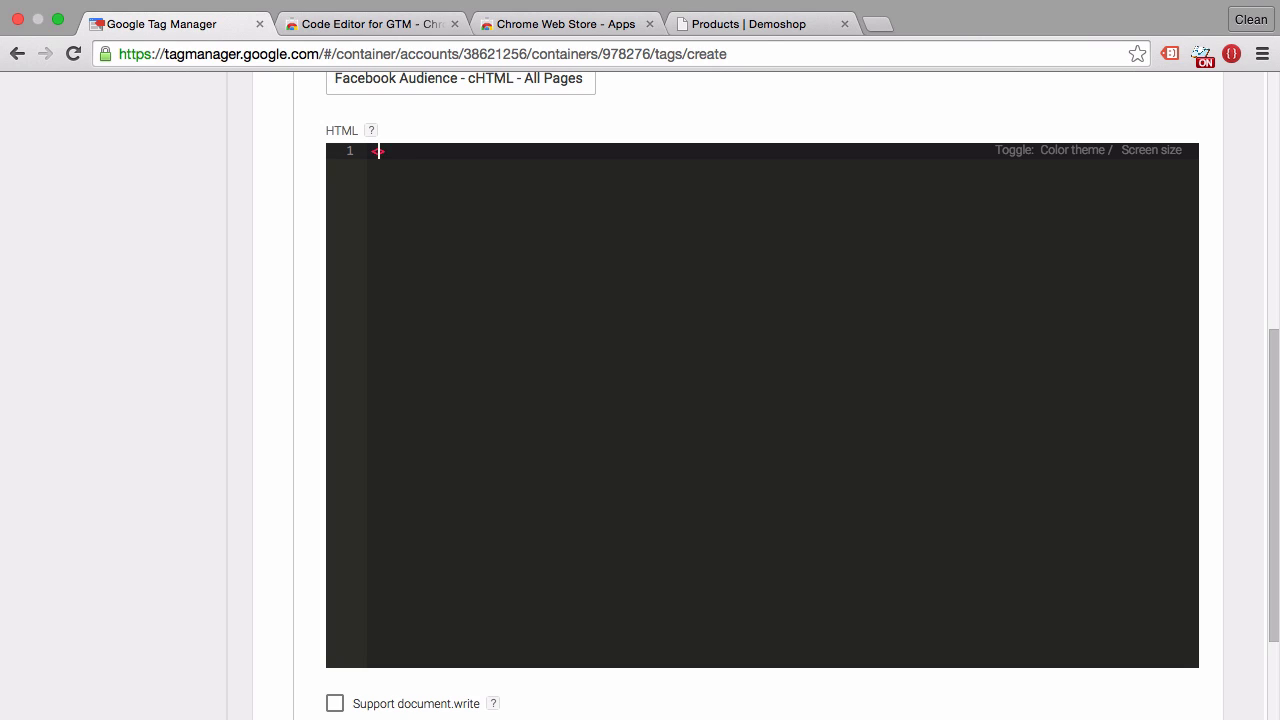
{"action": "type", "text": "<h1>"}
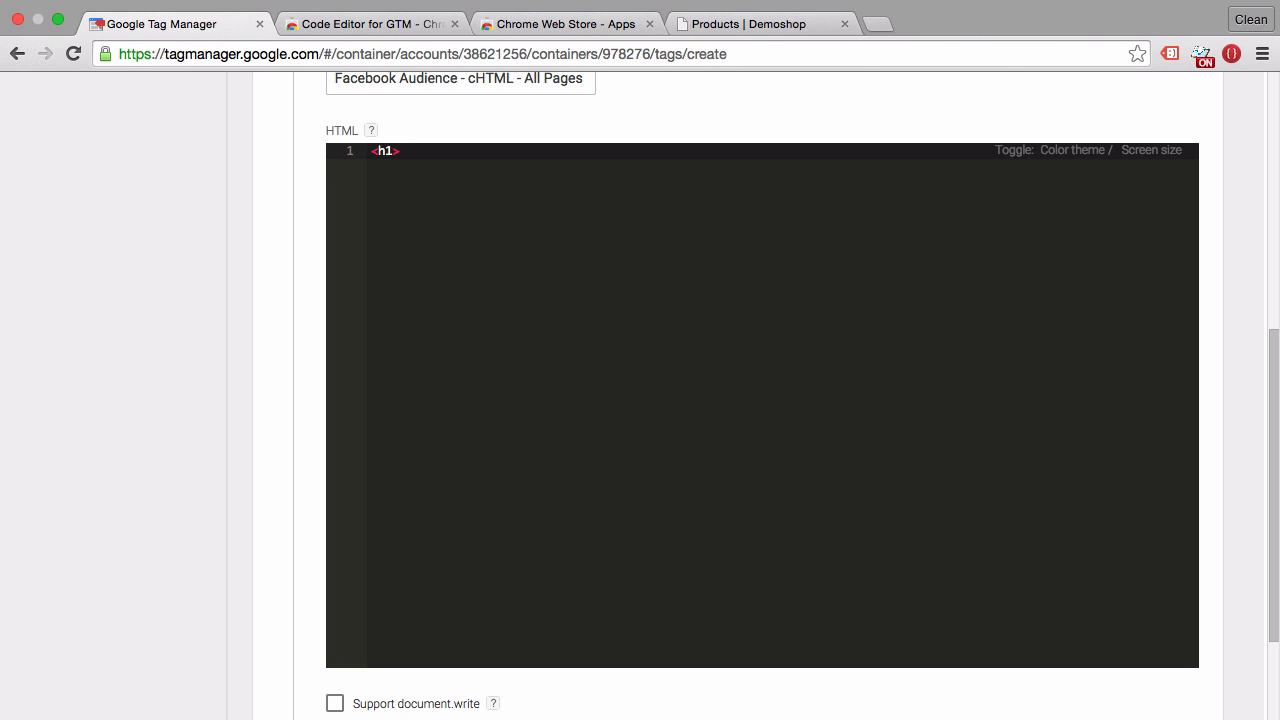
{"action": "type", "text": "Hello"}
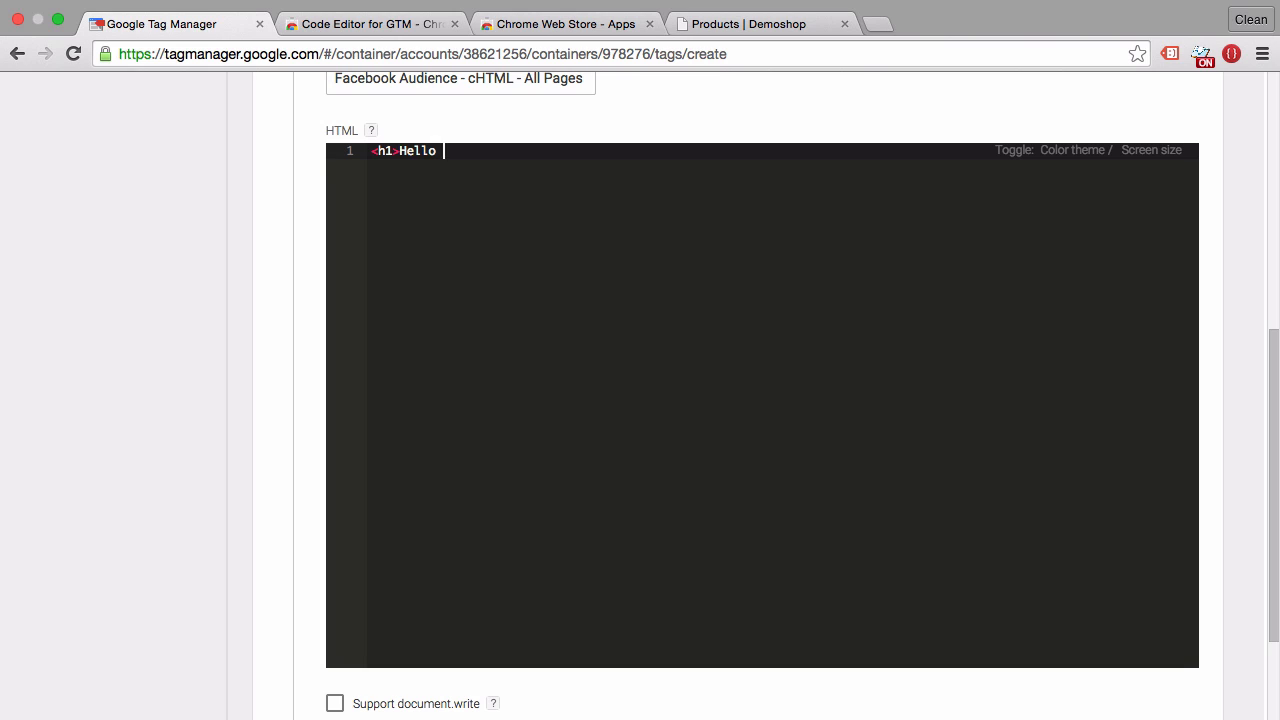
{"action": "type", "text": "<"}
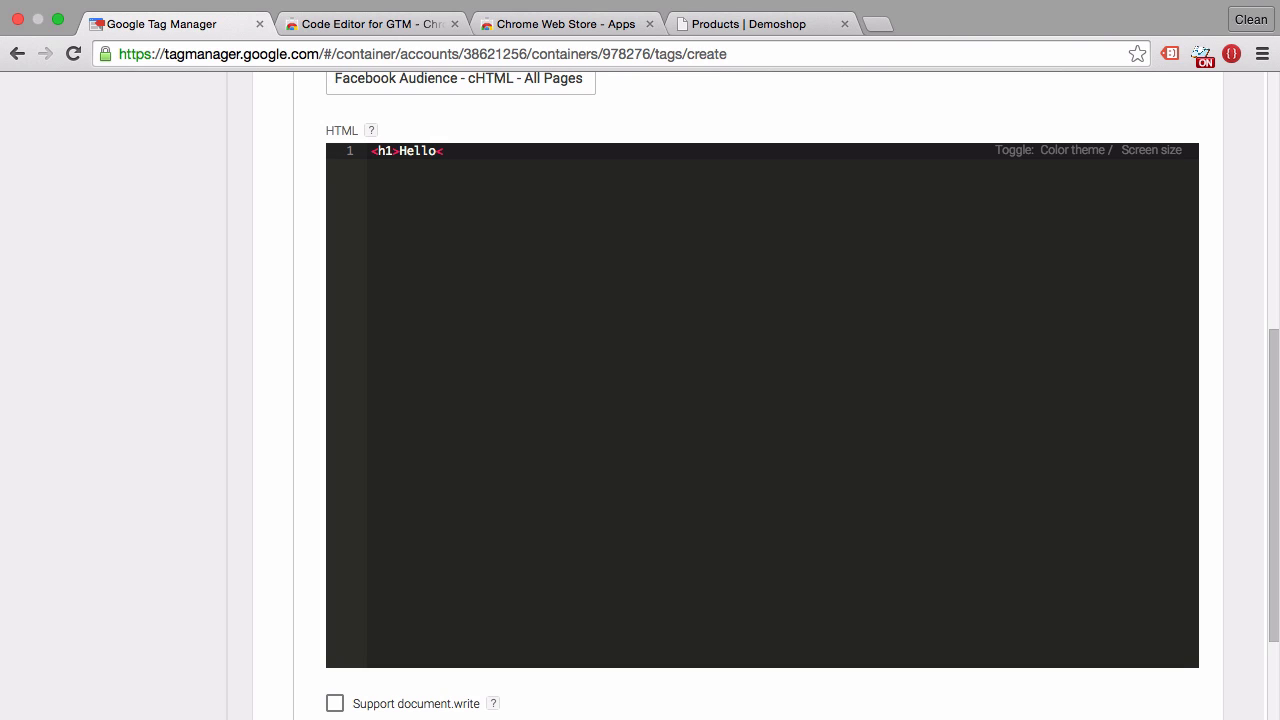
{"action": "type", "text": "/h1>"}
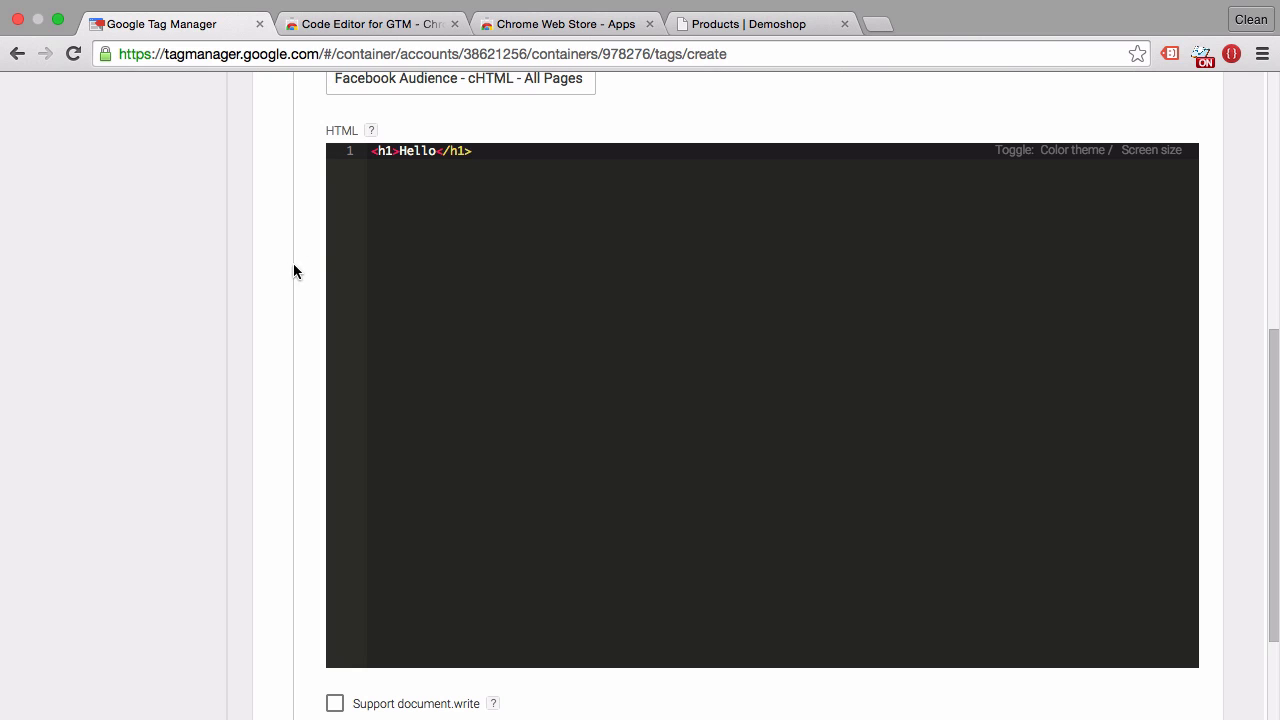
{"action": "scroll", "scroll_direction": "down", "scroll_amount": 3}
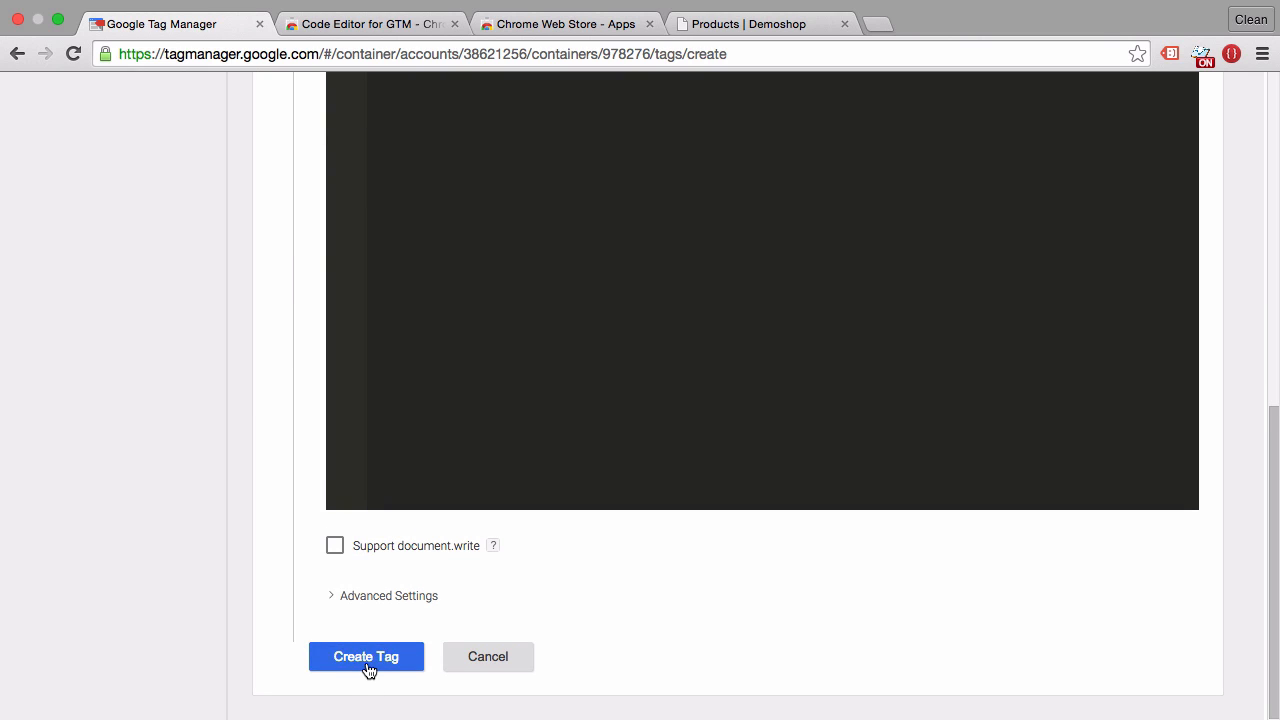
- Create the Facebook Audience tag and launch Preview mode from the Publish dropdown
{"action": "left_click", "coordinate": [366, 656]}
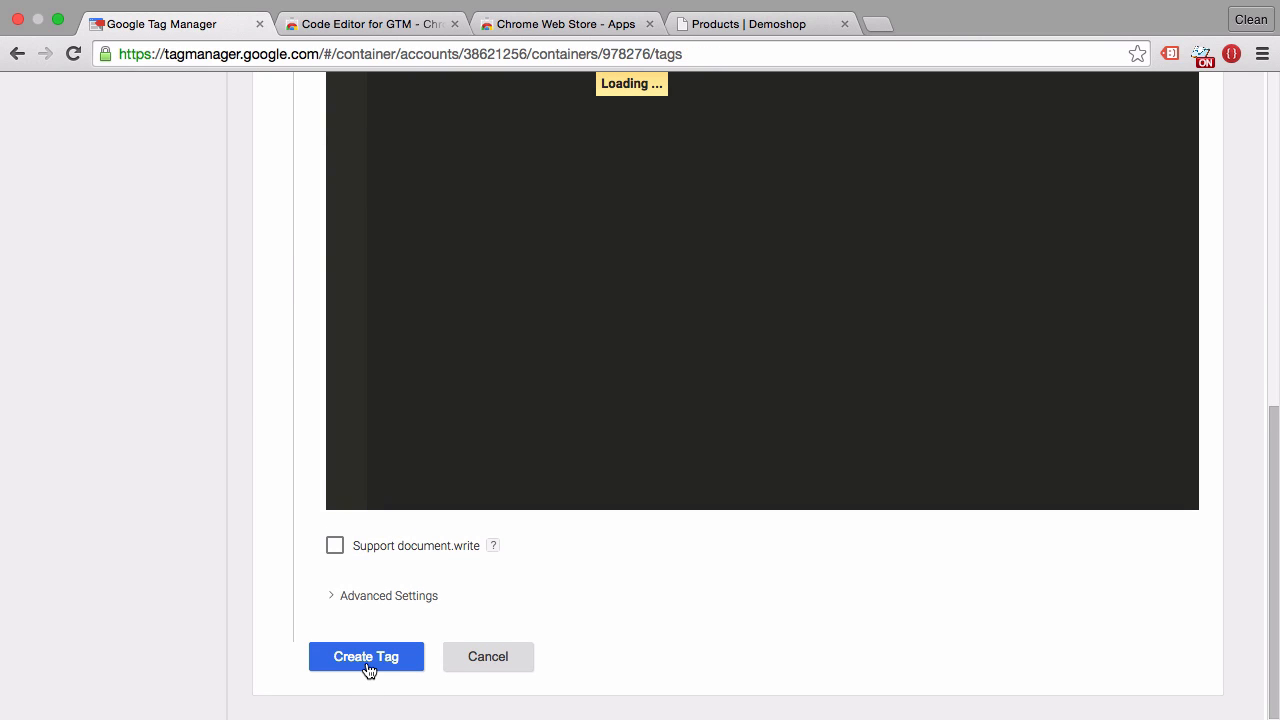
{"action": "left_click", "coordinate": [366, 657]}
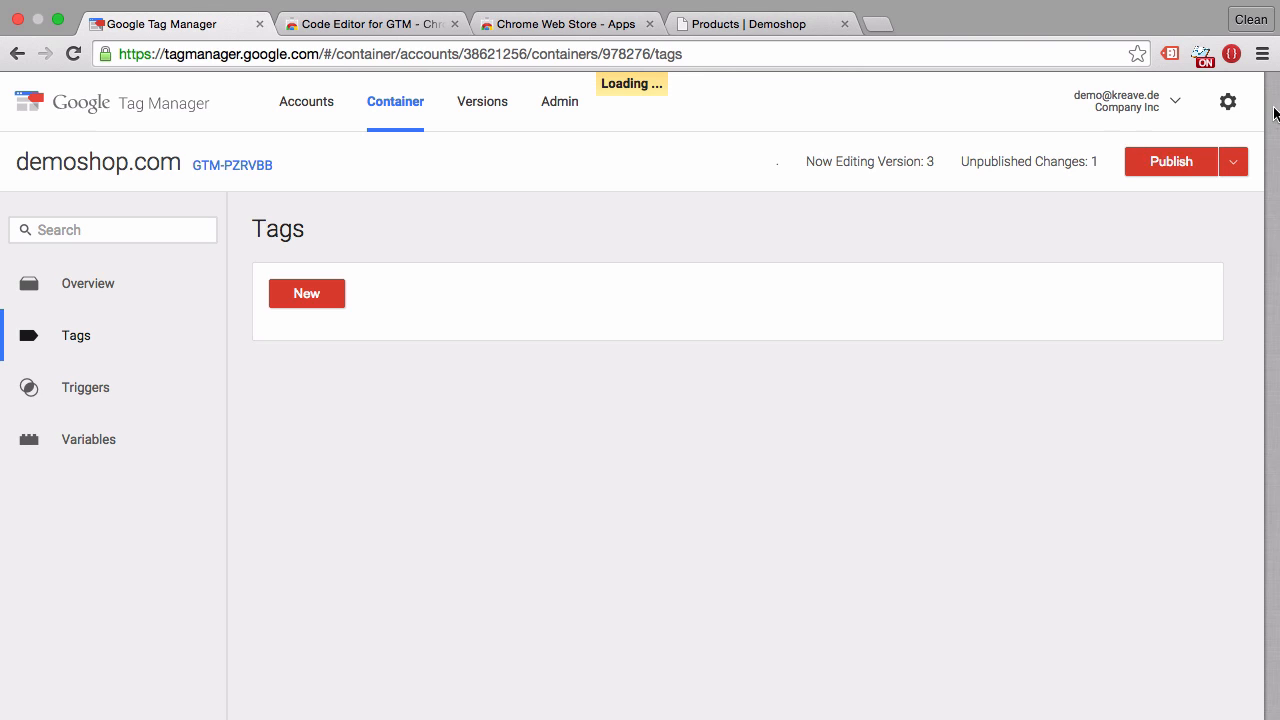
{"action": "left_click", "coordinate": [1251, 161]}
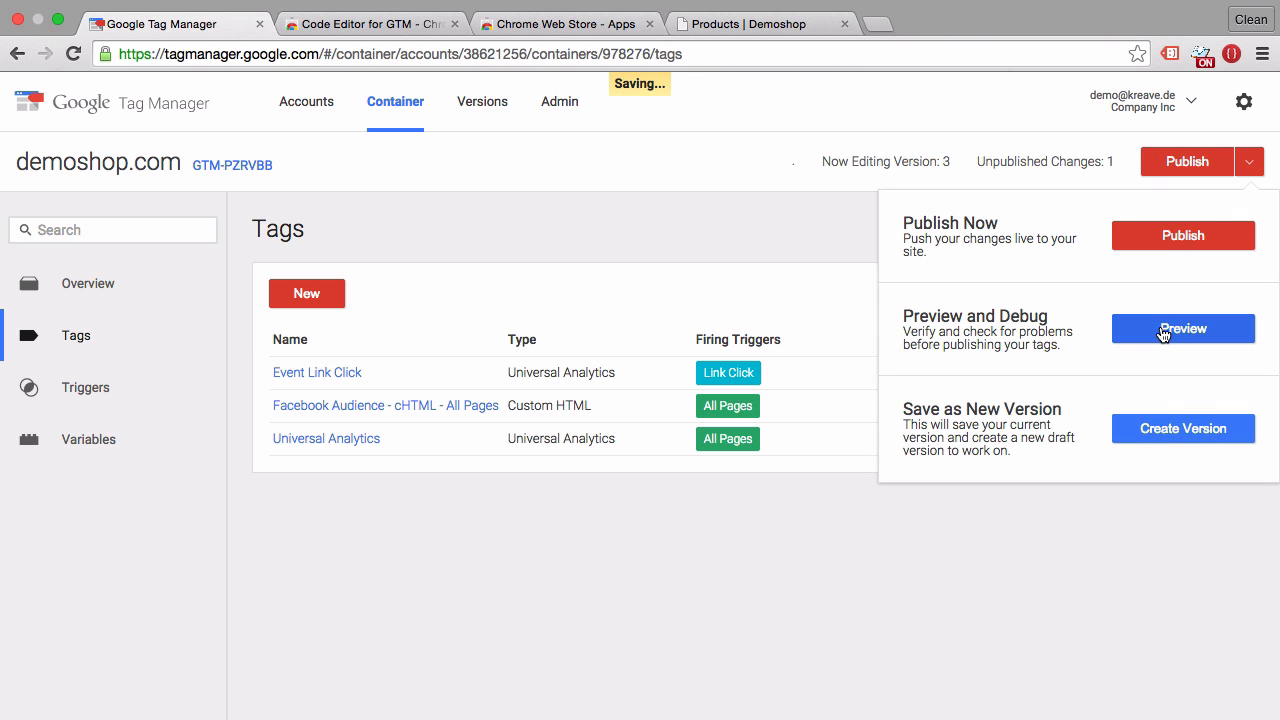
{"action": "left_click", "coordinate": [1182, 328]}
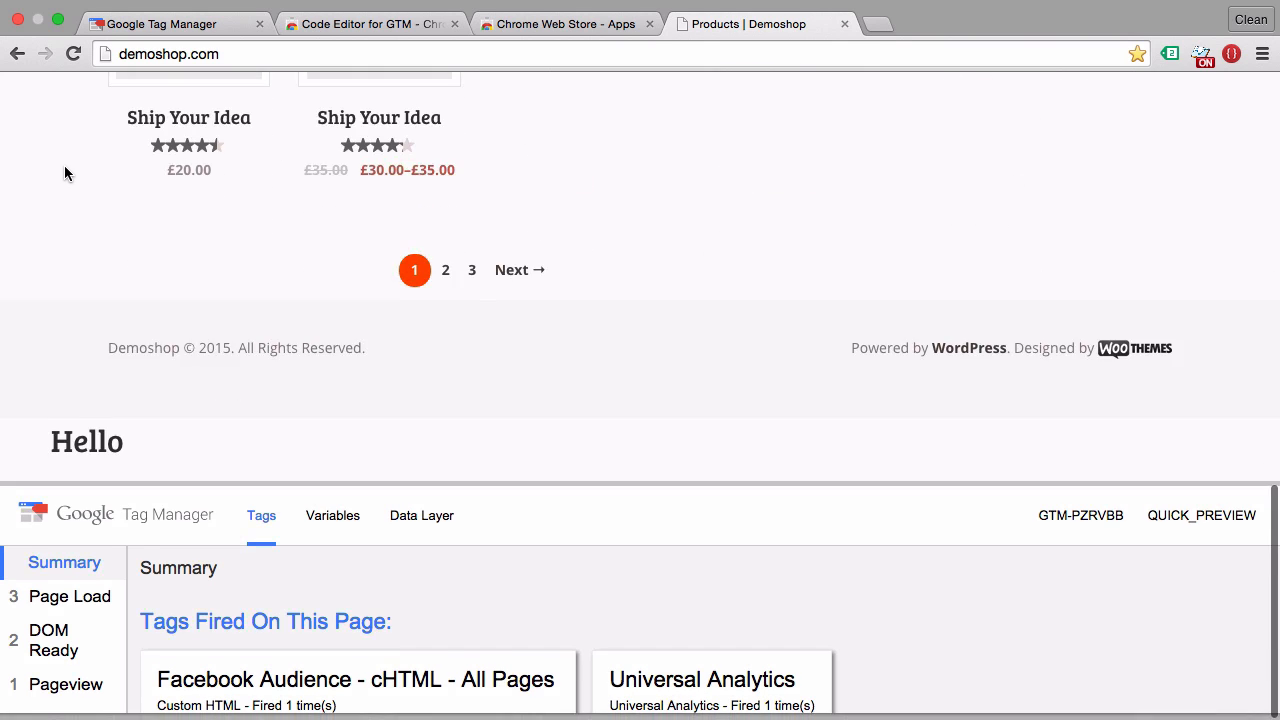
- Scroll the Demoshop page while checking the debug pane's Tags Fired On This Page section
{"action": "scroll", "scroll_direction": "down", "scroll_amount": 3}
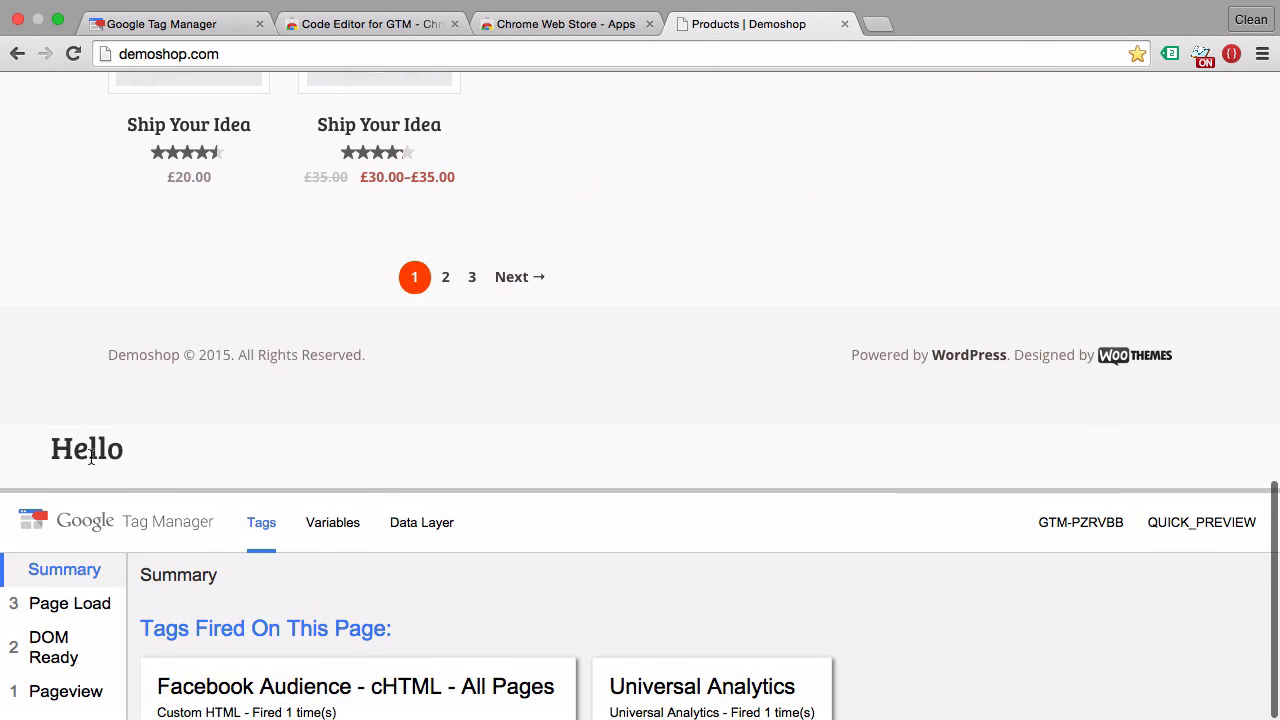
{"action": "right_click", "coordinate": [87, 448]}
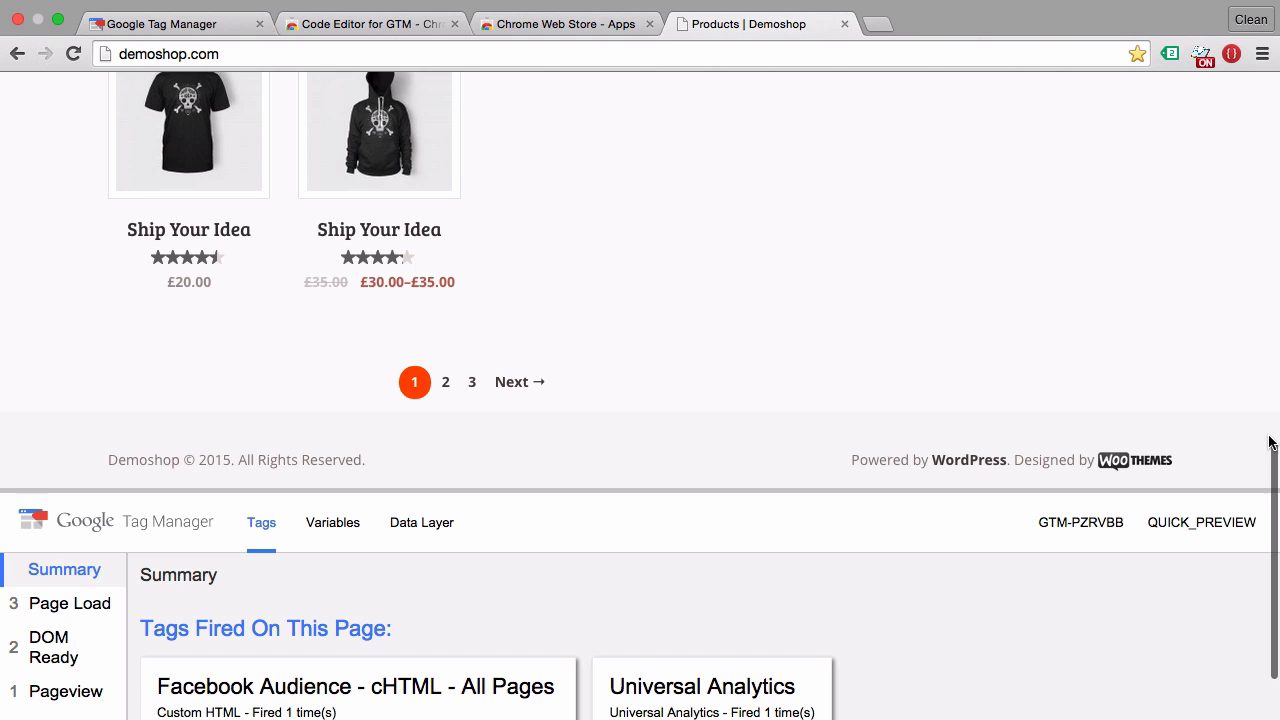
{"action": "scroll", "scroll_direction": "down", "scroll_amount": 3}
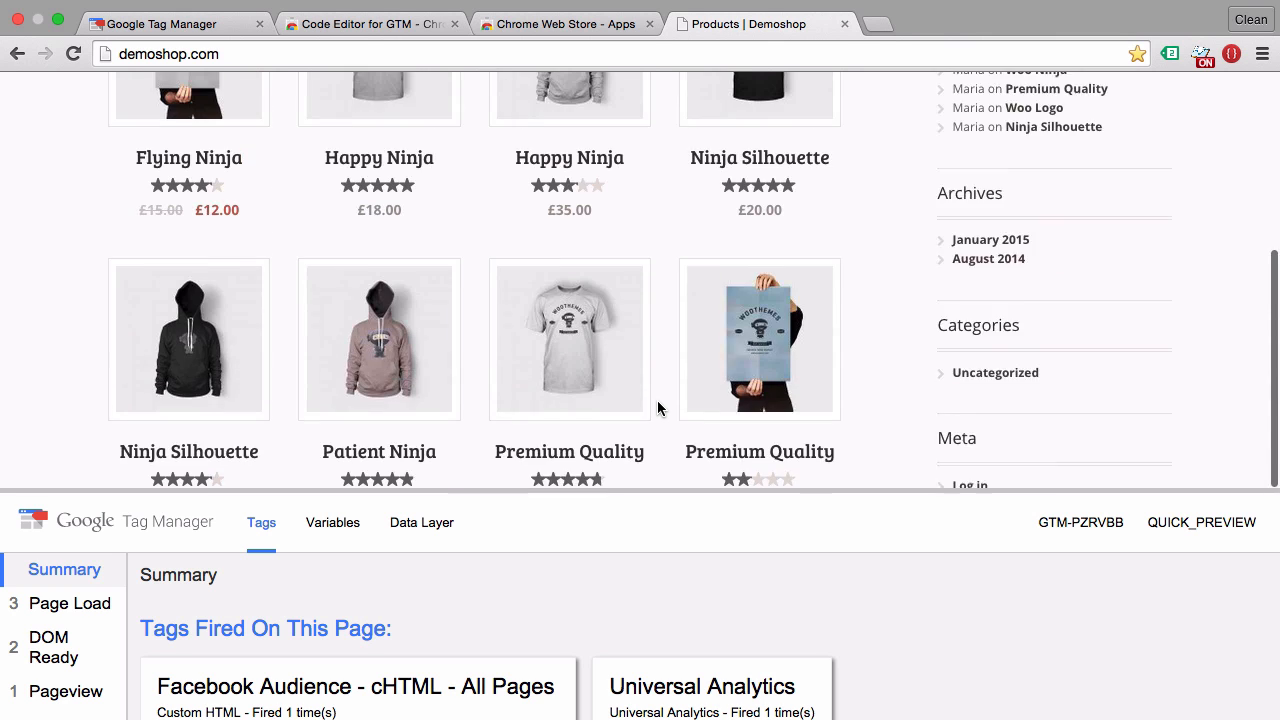
{"action": "scroll", "scroll_direction": "up", "scroll_amount": 3}
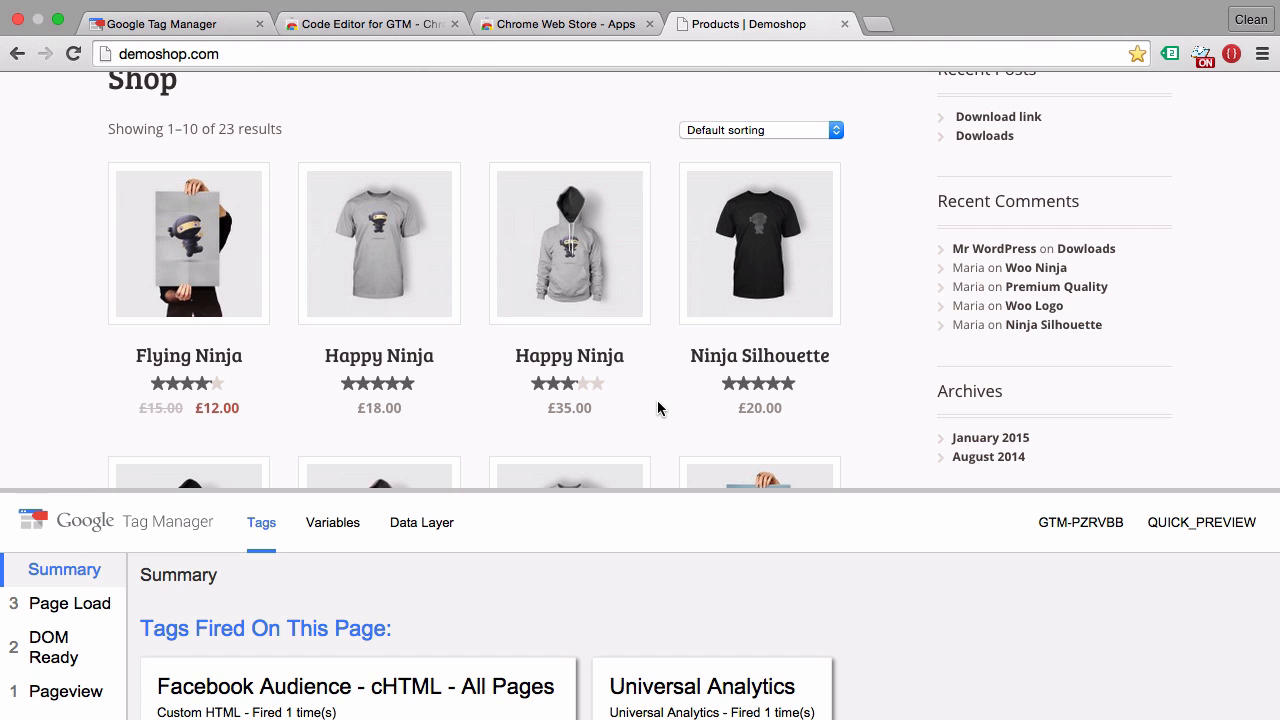
{"action": "mouse_move", "coordinate": [180, 355]}
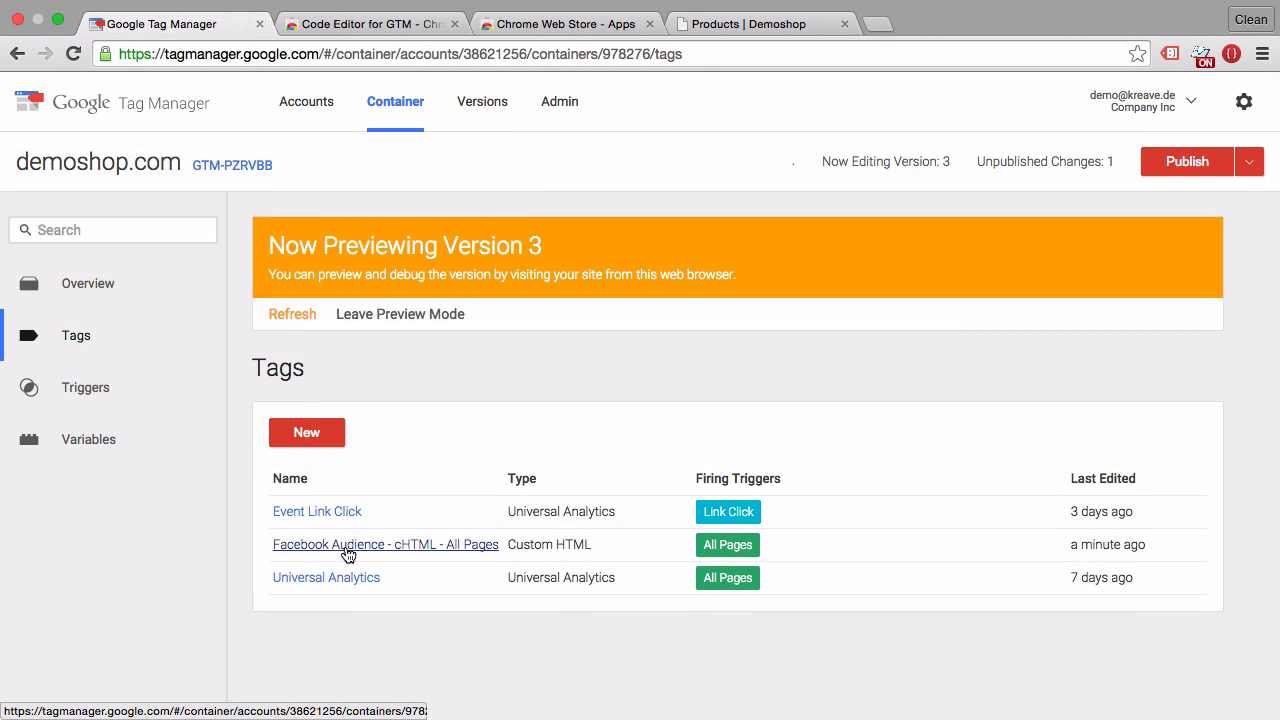
- Open 'Facebook Audience - cHTML - All Pages' from the Tags list
{"action": "left_click", "coordinate": [385, 544]}
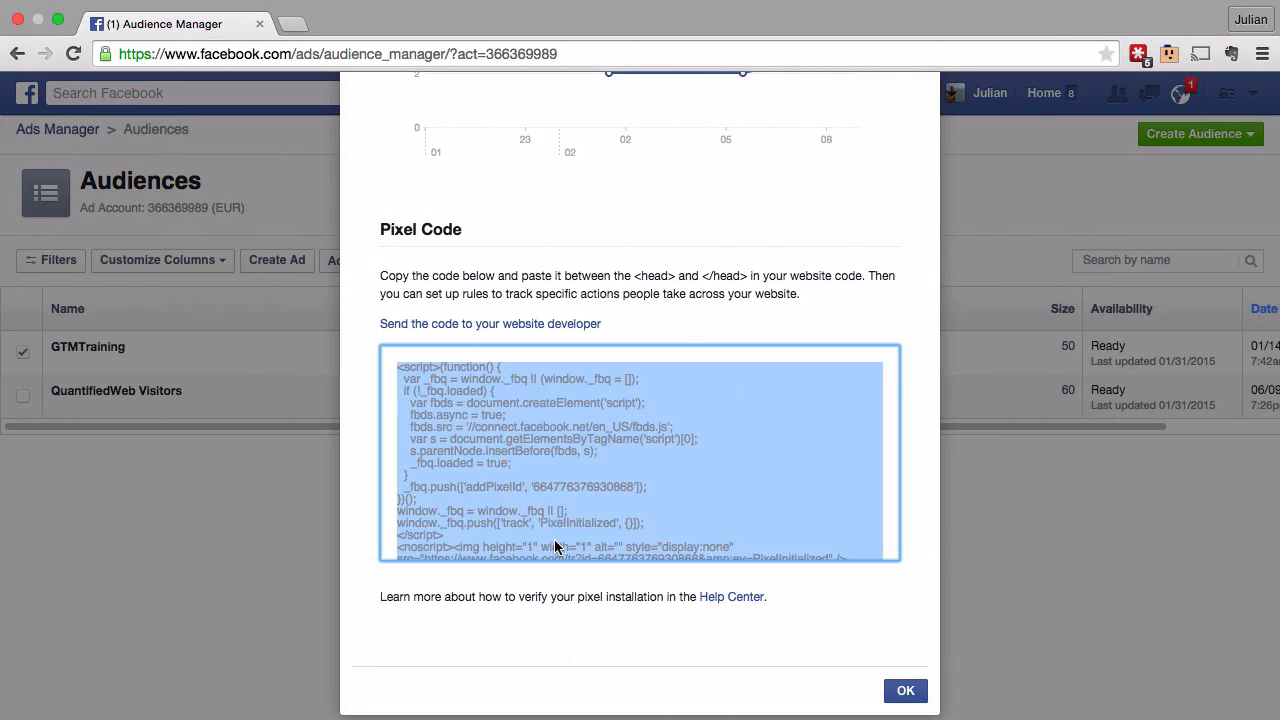
{"action": "mouse_move", "coordinate": [530, 500]}
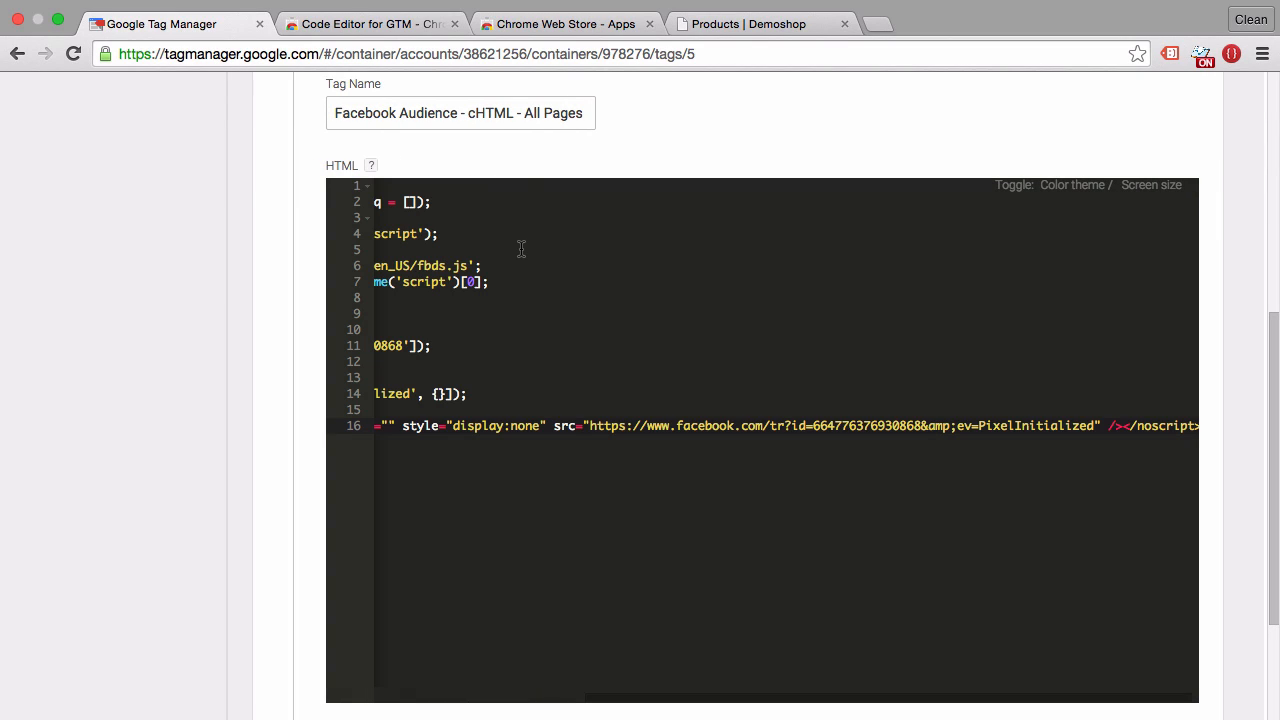
- Review the Facebook pixel script in the HTML field and save the tag
{"action": "scroll", "scroll_direction": "left", "scroll_amount": 3}
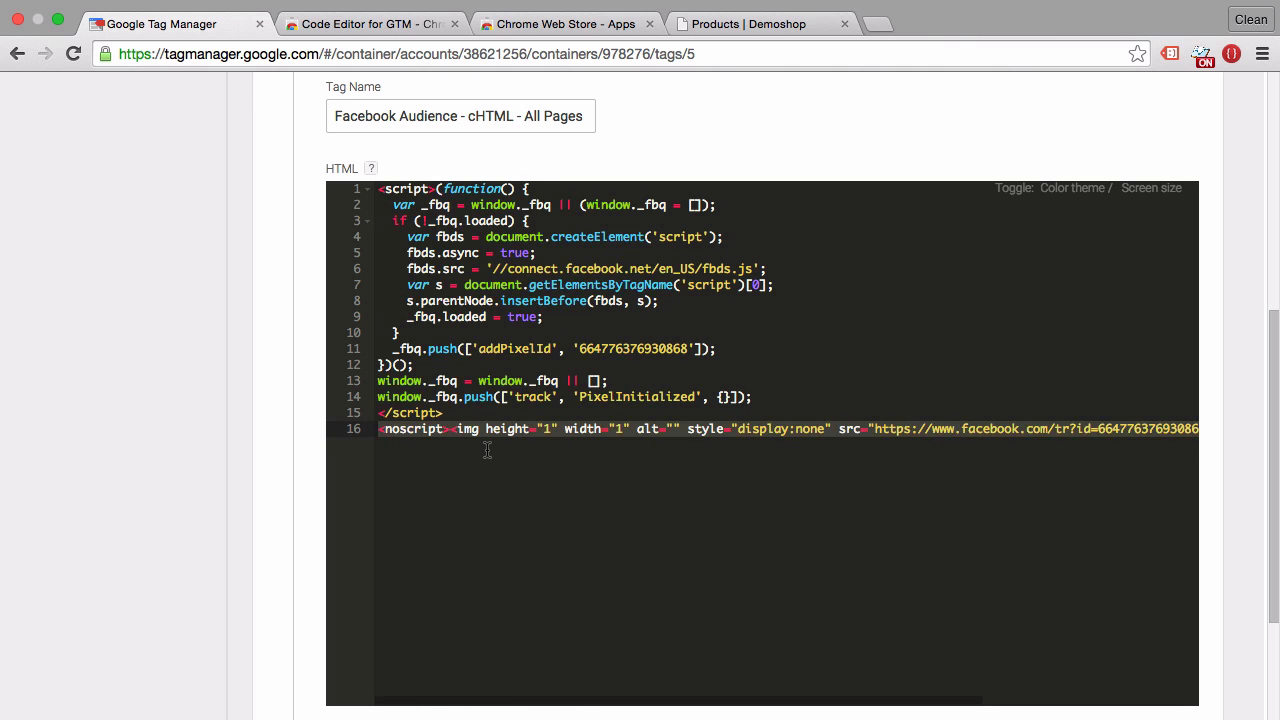
{"action": "scroll", "scroll_direction": "down", "scroll_amount": 3}
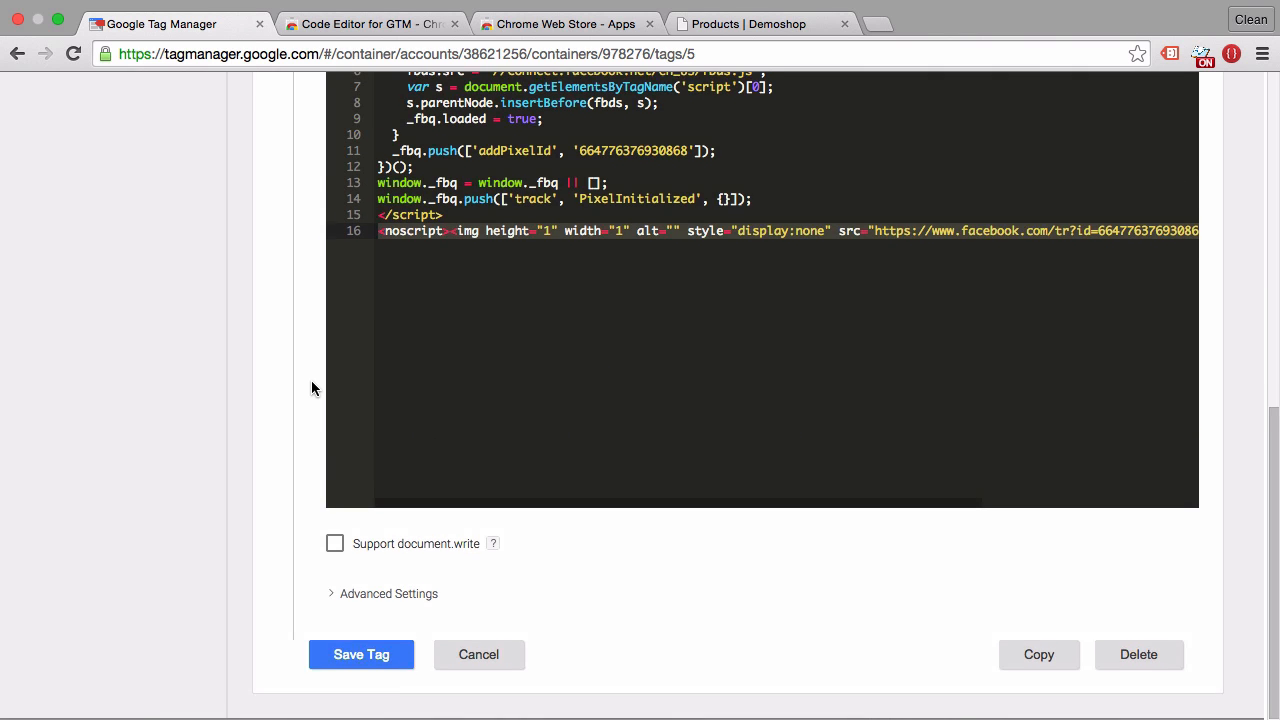
{"action": "left_click", "coordinate": [361, 654]}
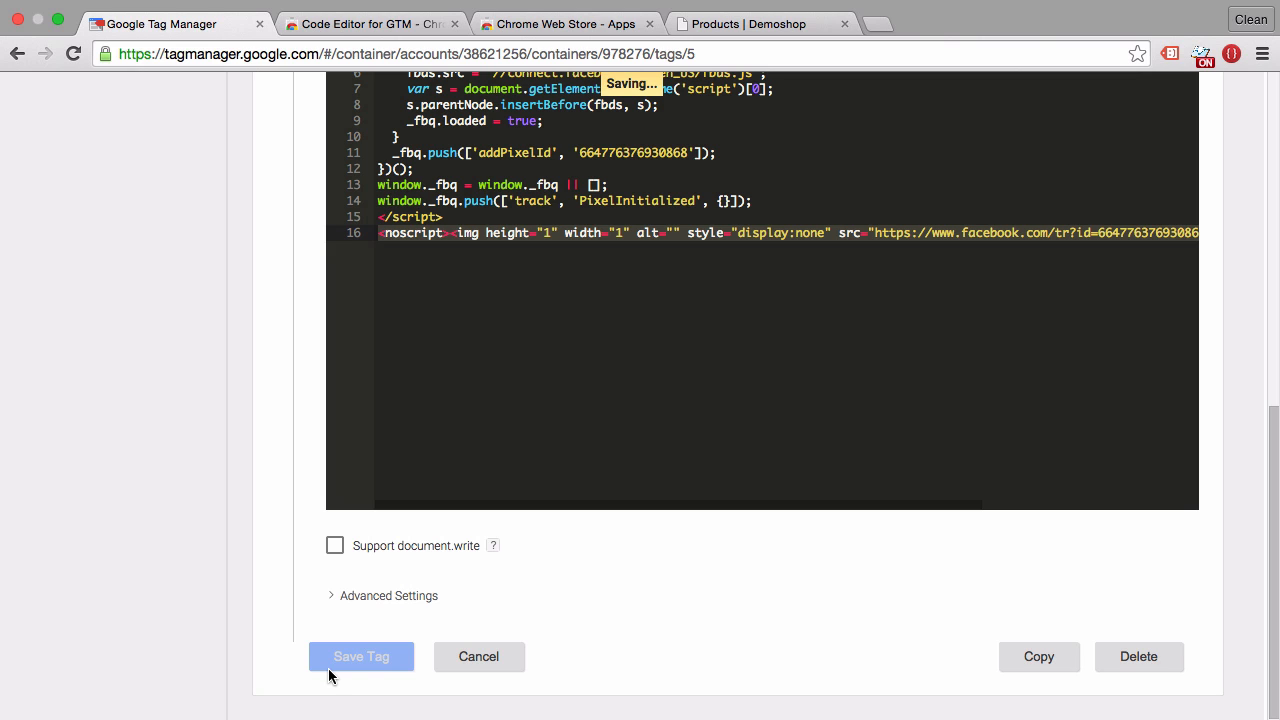
{"action": "left_click", "coordinate": [361, 656]}
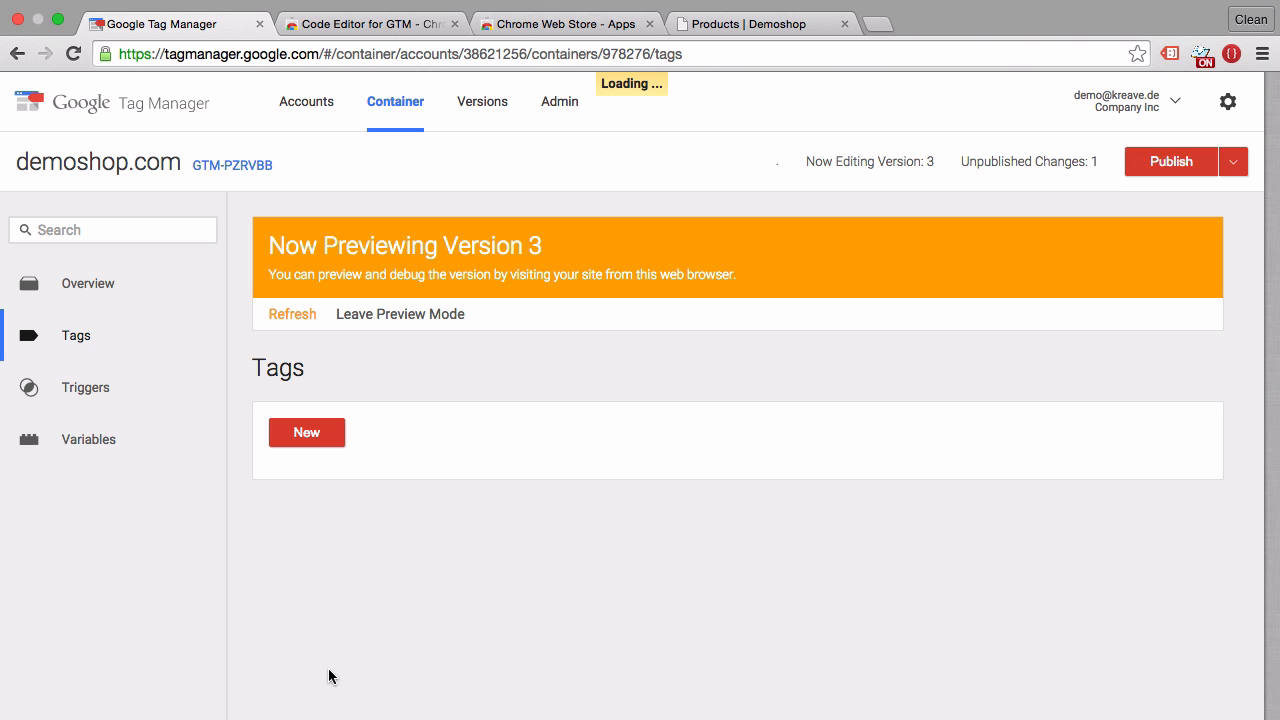
- Launch Preview and Debug mode for the container's current changes
{"action": "left_click", "coordinate": [1249, 161]}
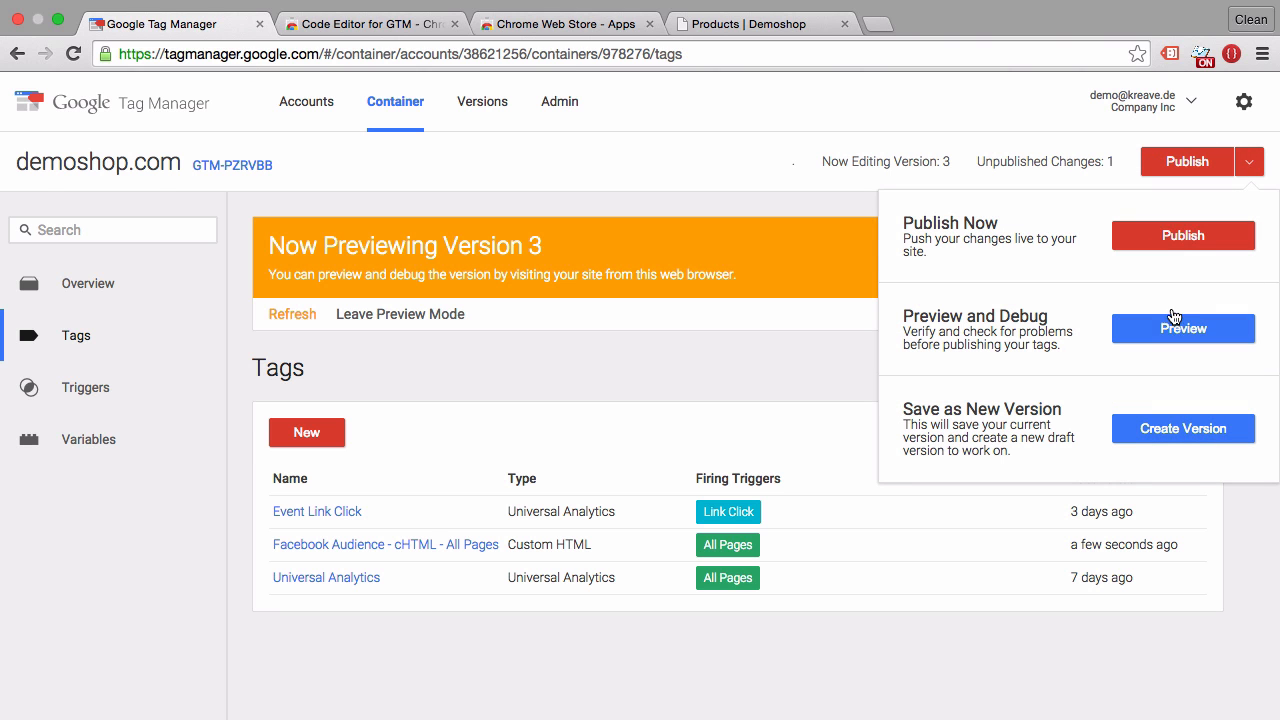
{"action": "left_click", "coordinate": [1183, 328]}
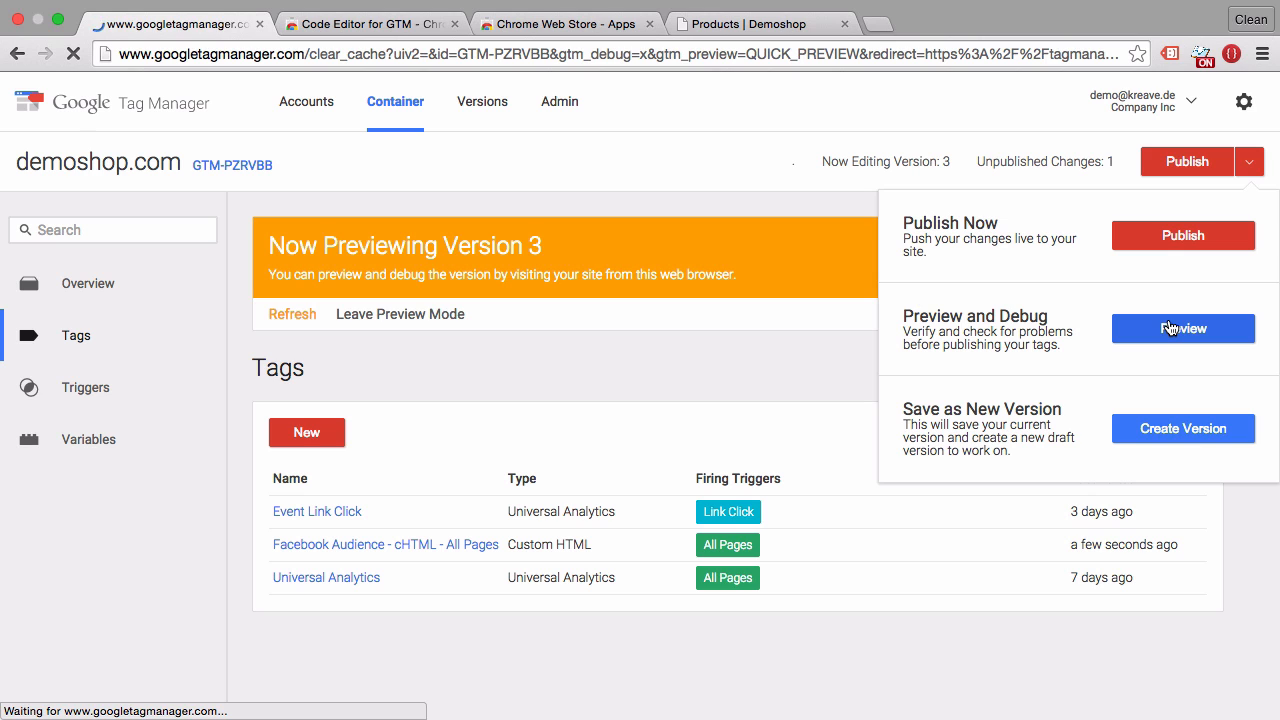
{"action": "left_click", "coordinate": [1183, 328]}
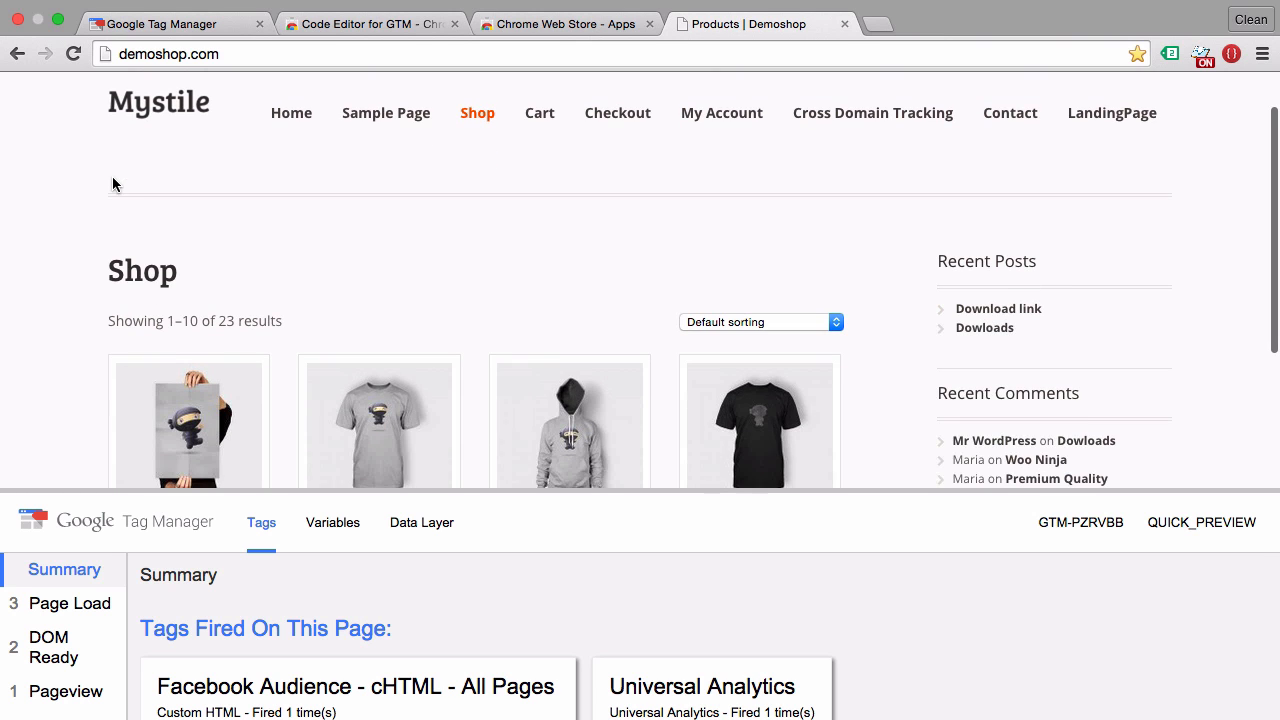
- Scroll the debug pane to confirm Facebook Audience and Universal Analytics each fired once
{"action": "scroll", "scroll_direction": "down", "scroll_amount": 3}
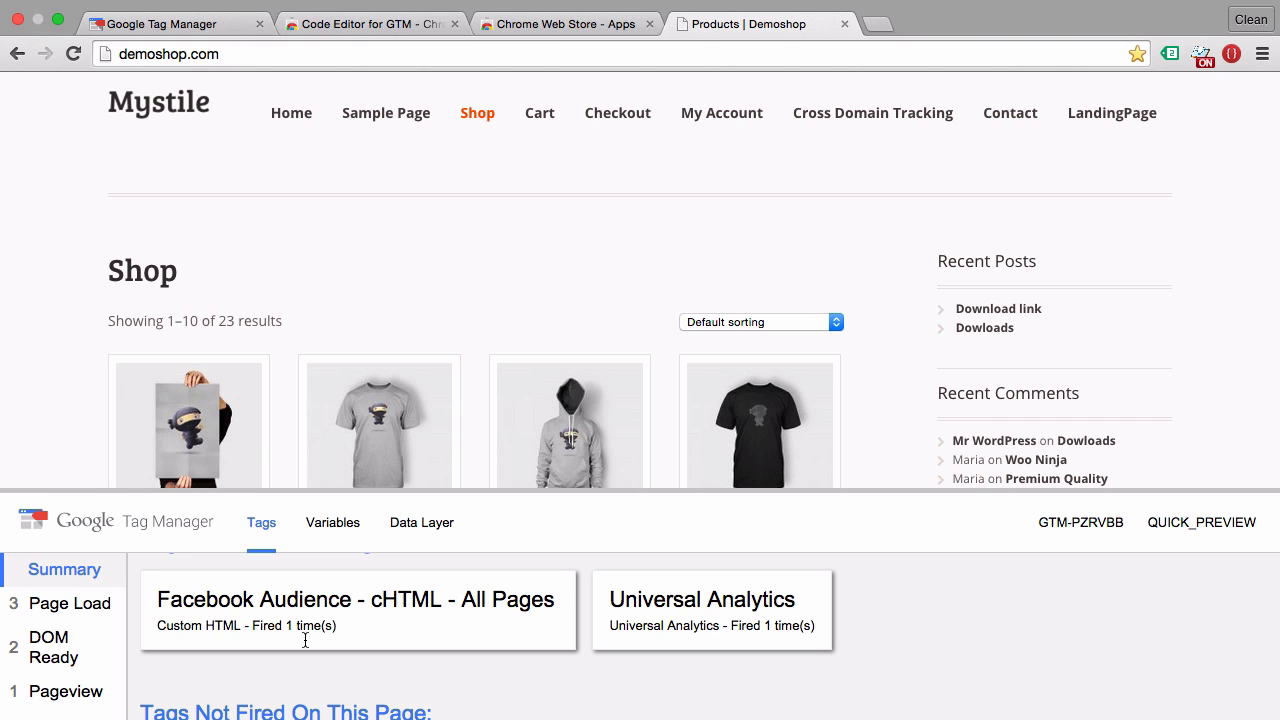
{"action": "mouse_move", "coordinate": [1008, 85]}
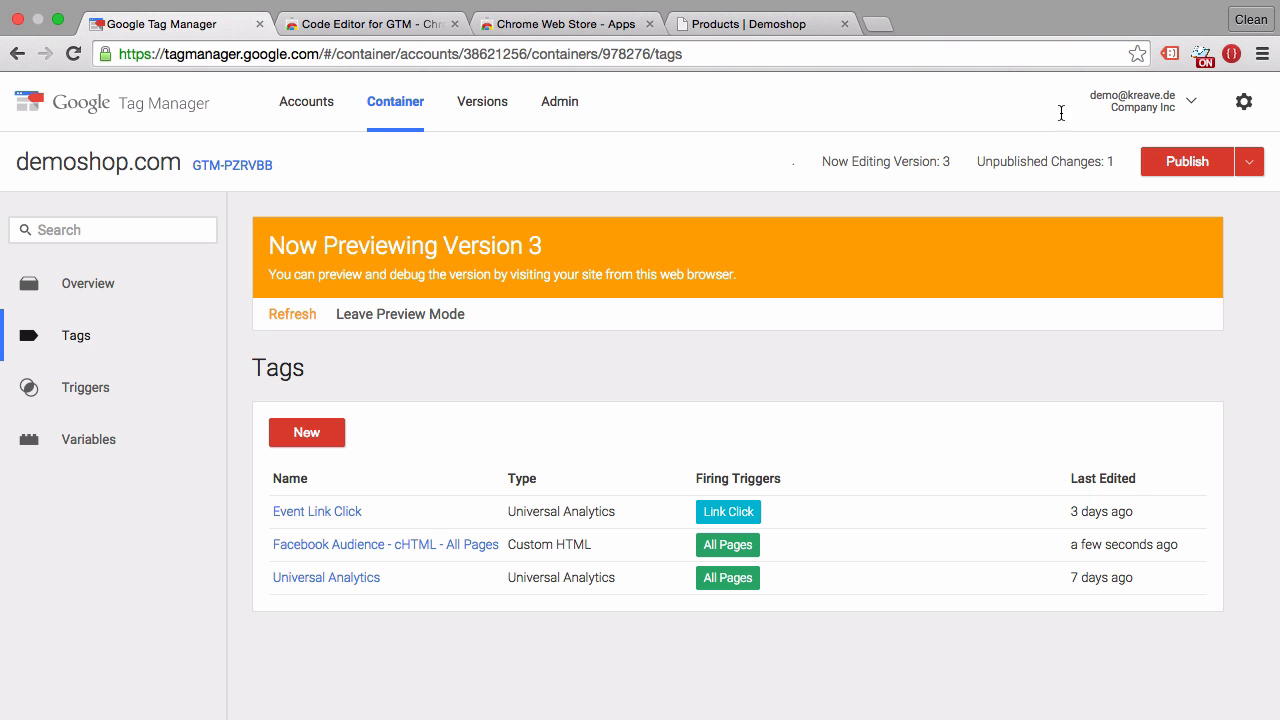
- Publish the container as version 3, dismiss the success notice, and reopen the Facebook Audience tag
{"action": "left_click", "coordinate": [1185, 161]}
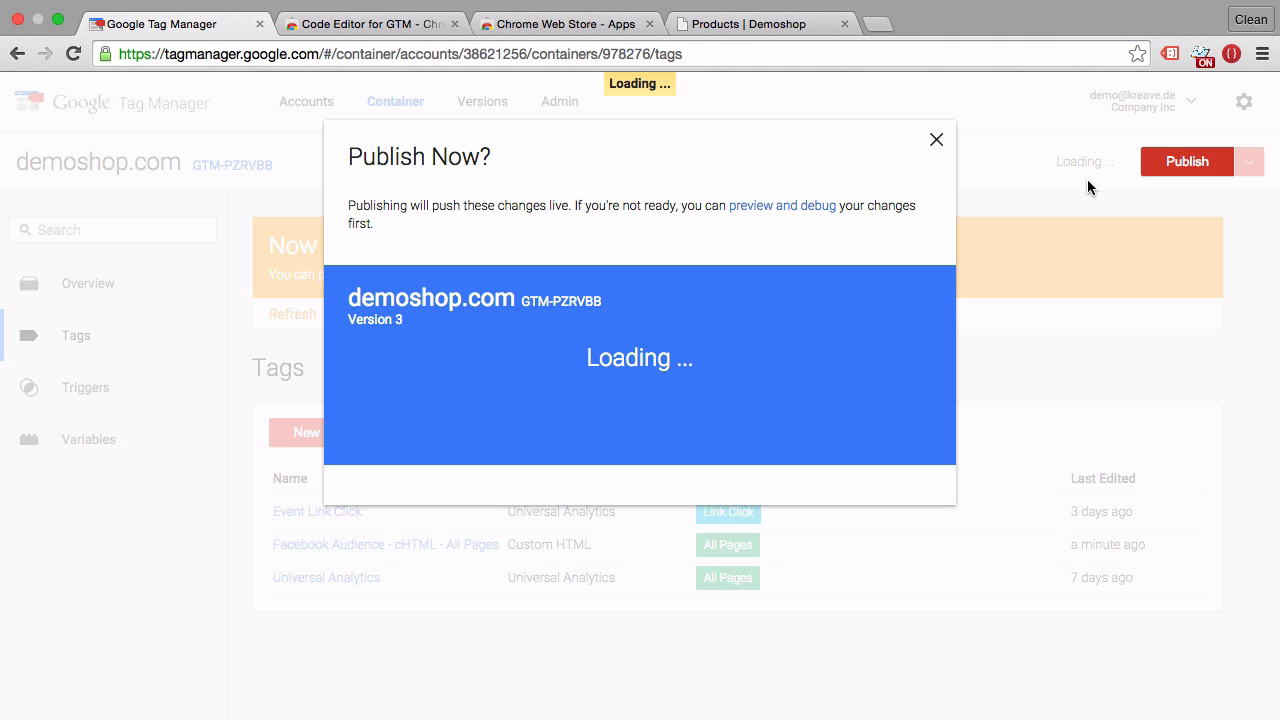
{"action": "left_click", "coordinate": [1187, 161]}
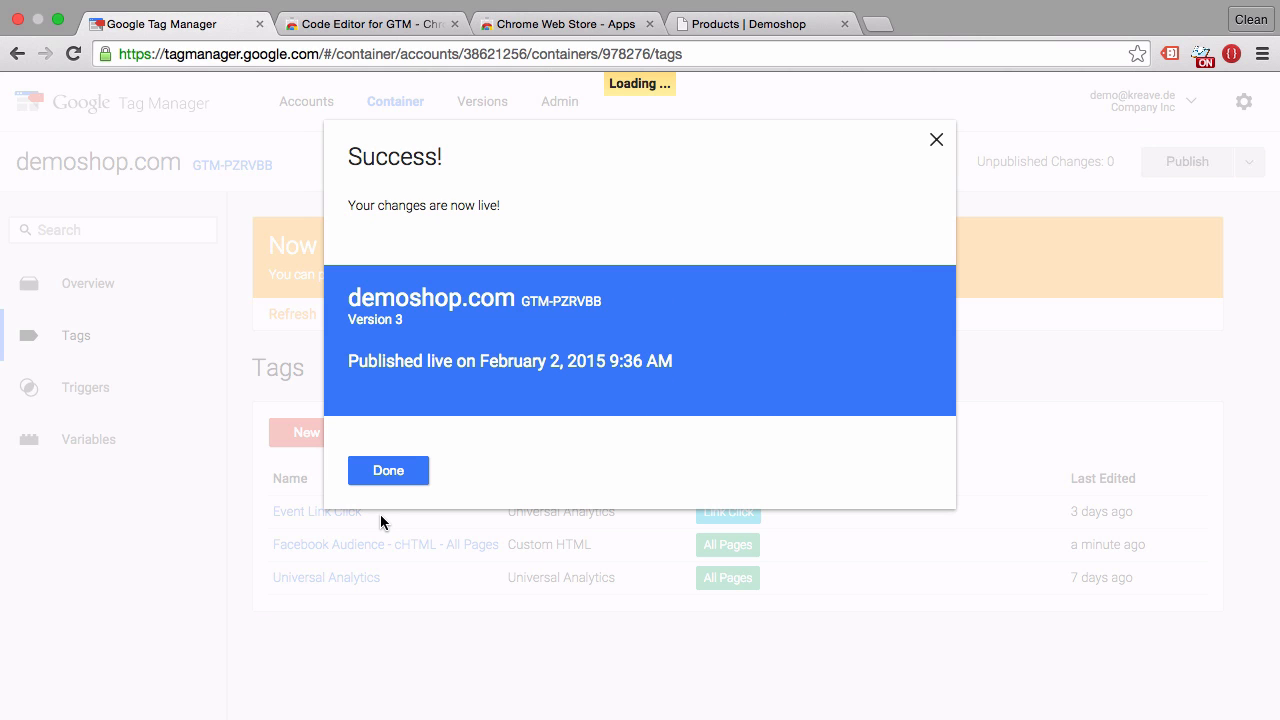
{"action": "left_click", "coordinate": [388, 470]}
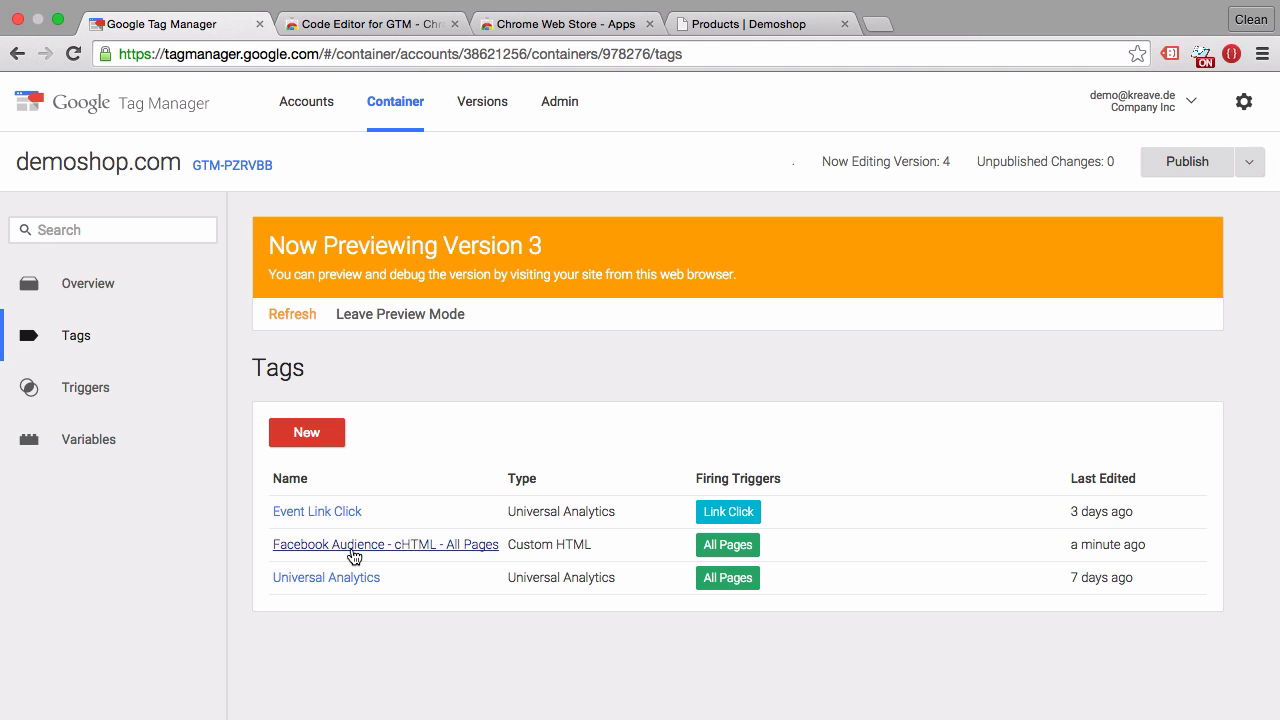
{"action": "left_click", "coordinate": [385, 544]}
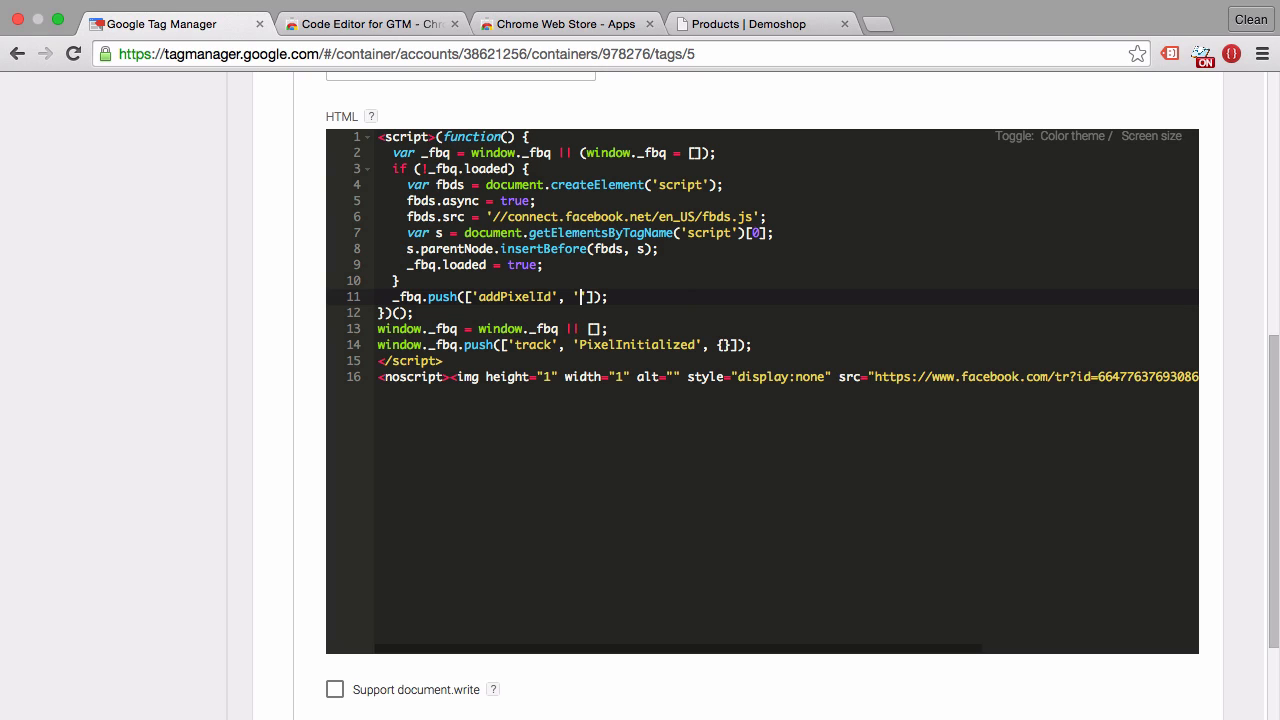
- Replace the addPixelId pixel ID with the {{fbPixelID}} variable via autocomplete
{"action": "type", "text": "{{}"}
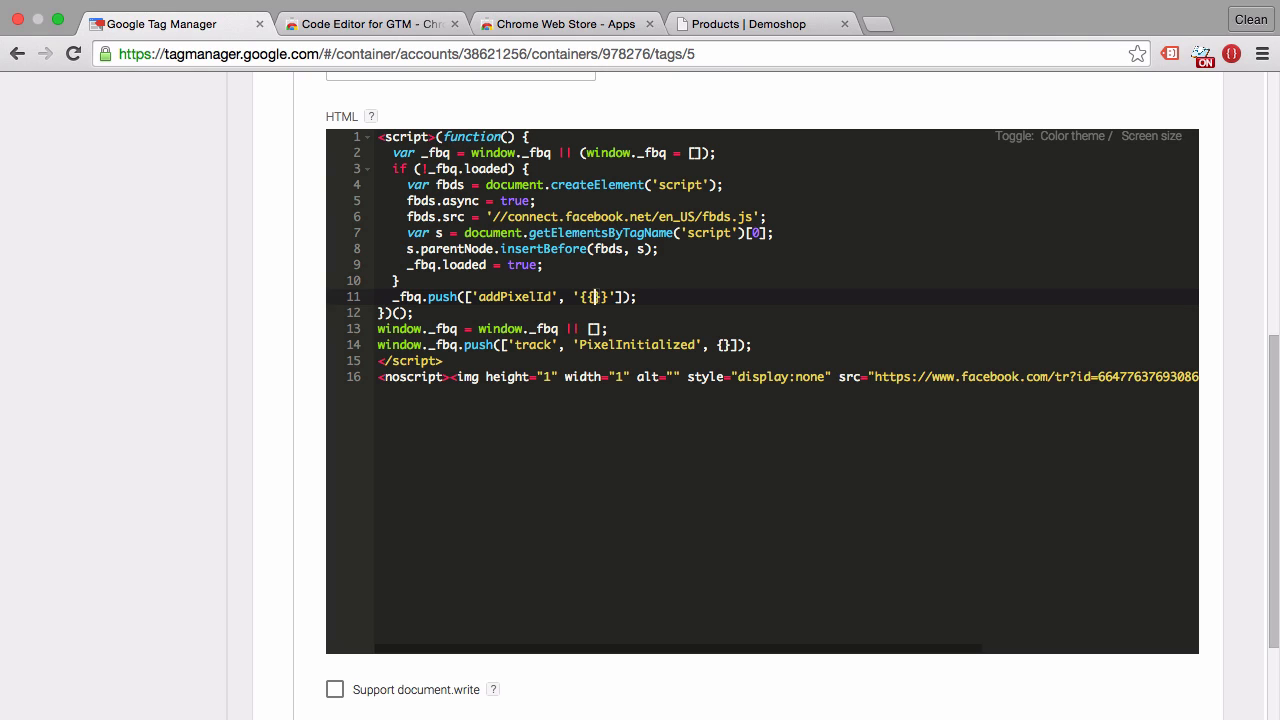
{"action": "type", "text": "fbPixelID"}
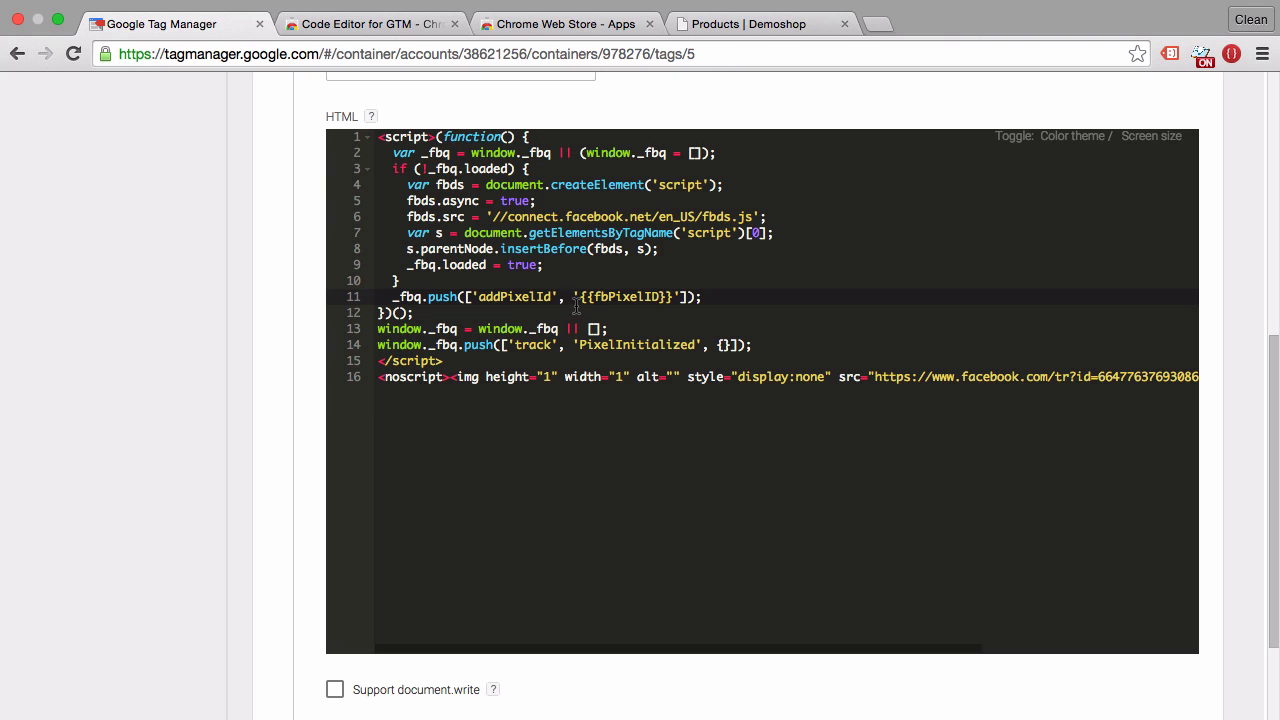
{"action": "double_click", "coordinate": [623, 297]}
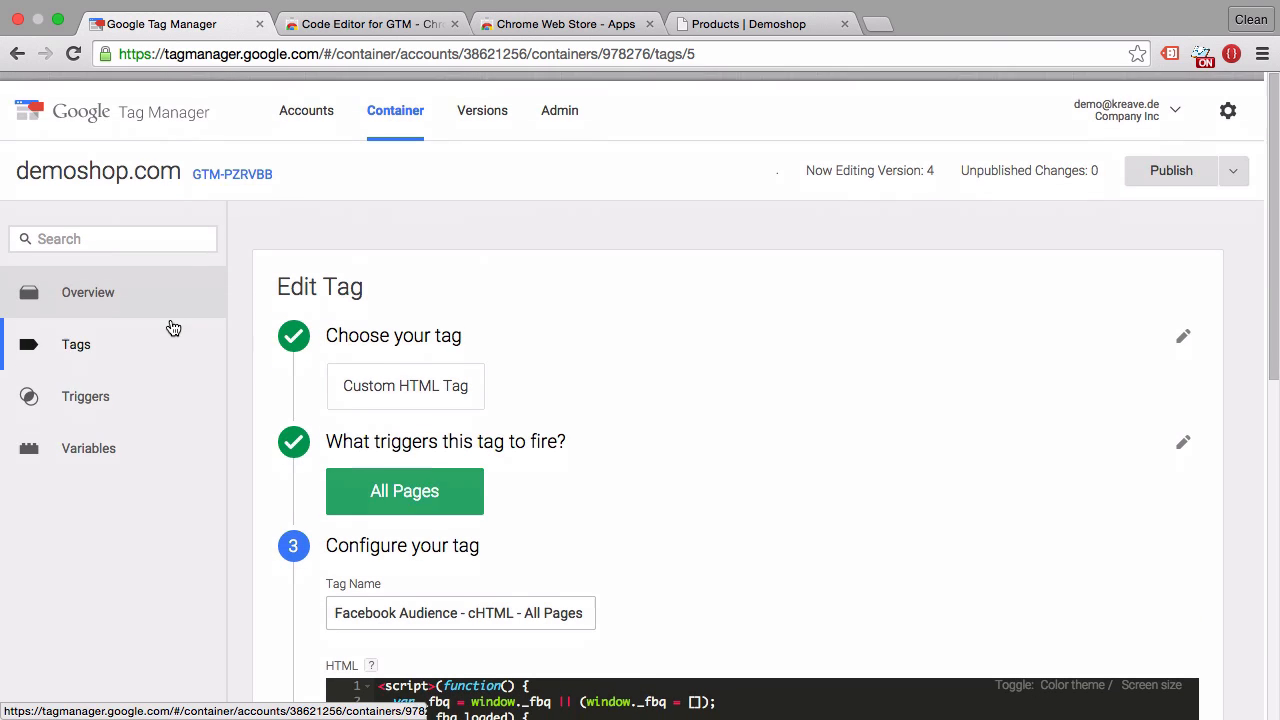
- Expand the Facebook Audience tag's type list and scroll through it, with Custom HTML selected
{"action": "left_click", "coordinate": [1183, 335]}
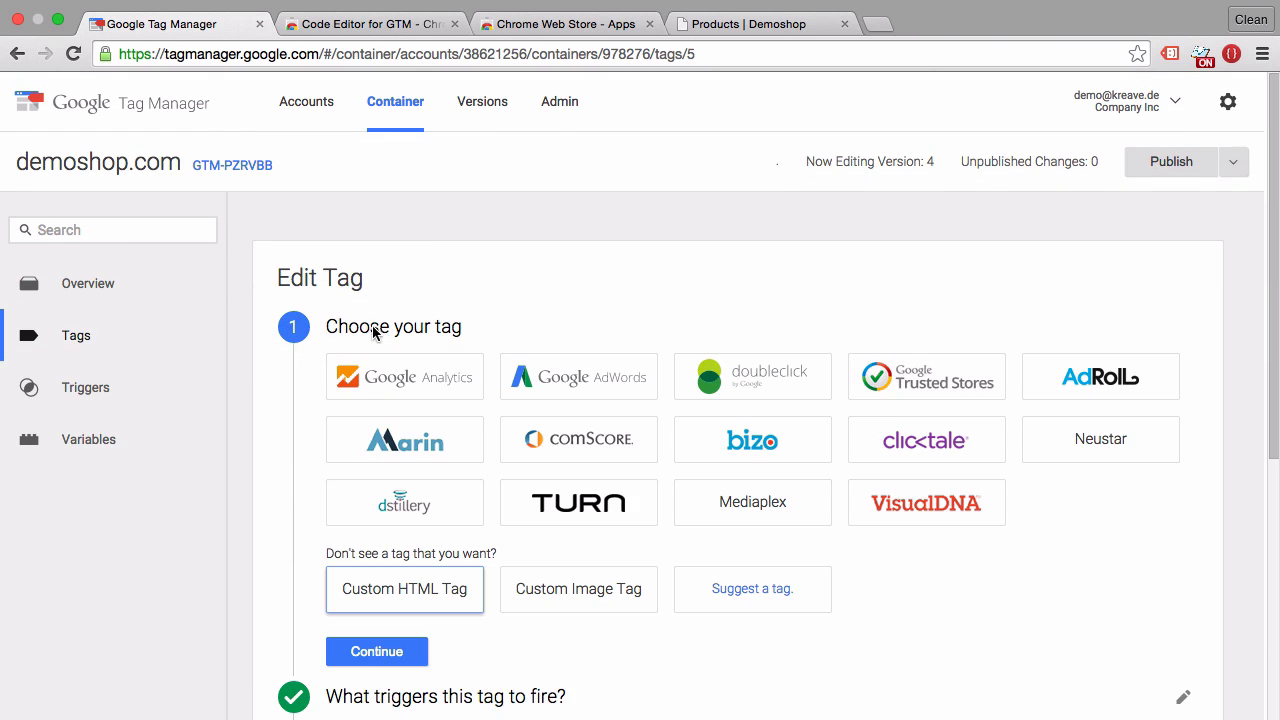
{"action": "scroll", "scroll_direction": "down", "scroll_amount": 3}
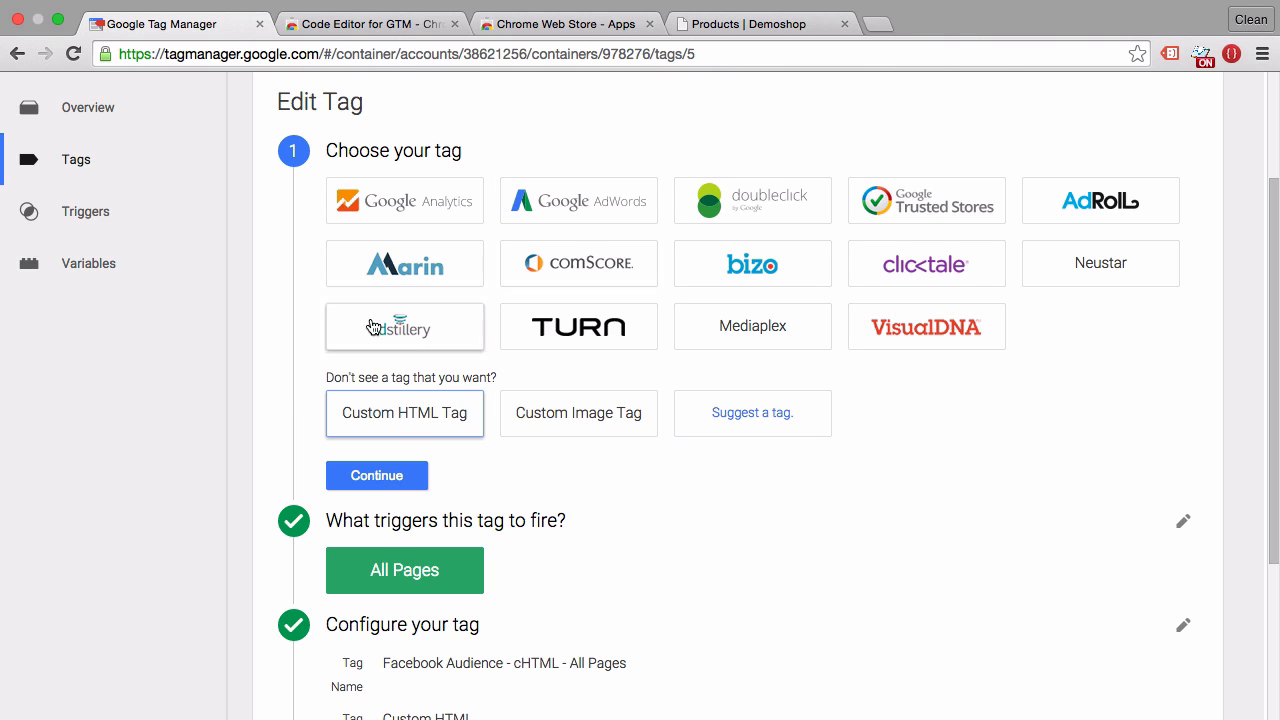
{"action": "mouse_move", "coordinate": [270, 358]}
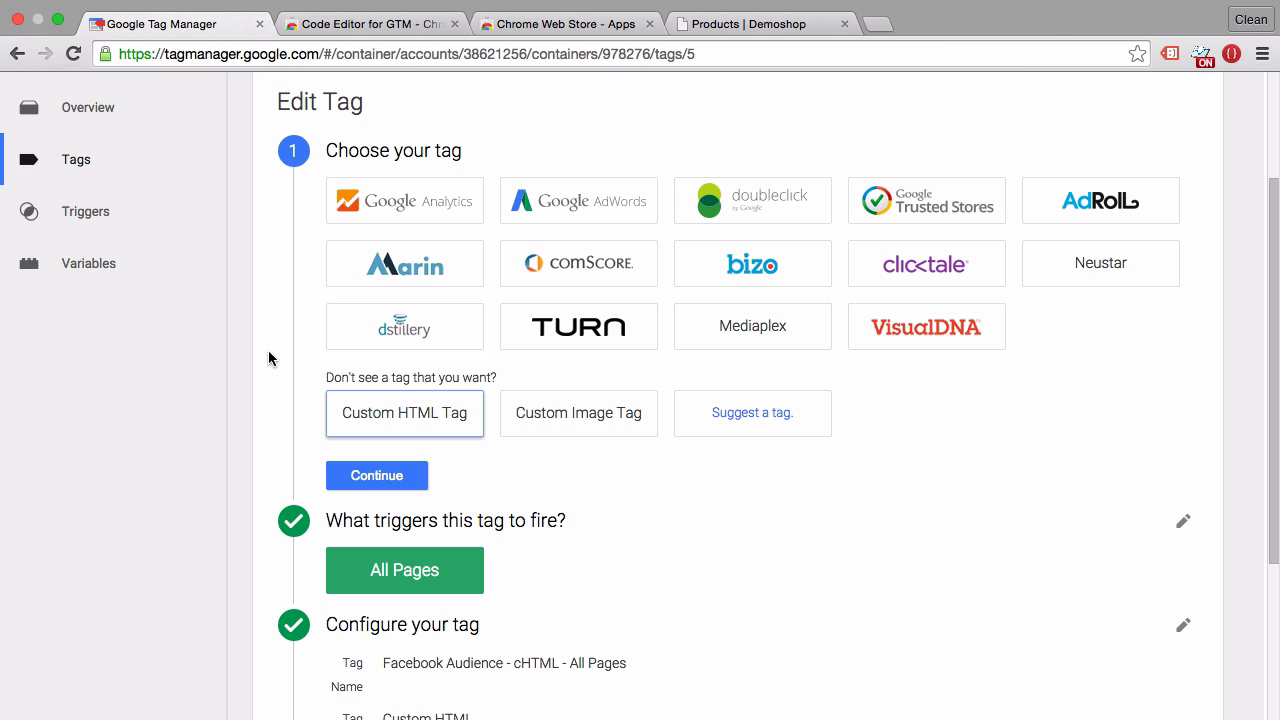